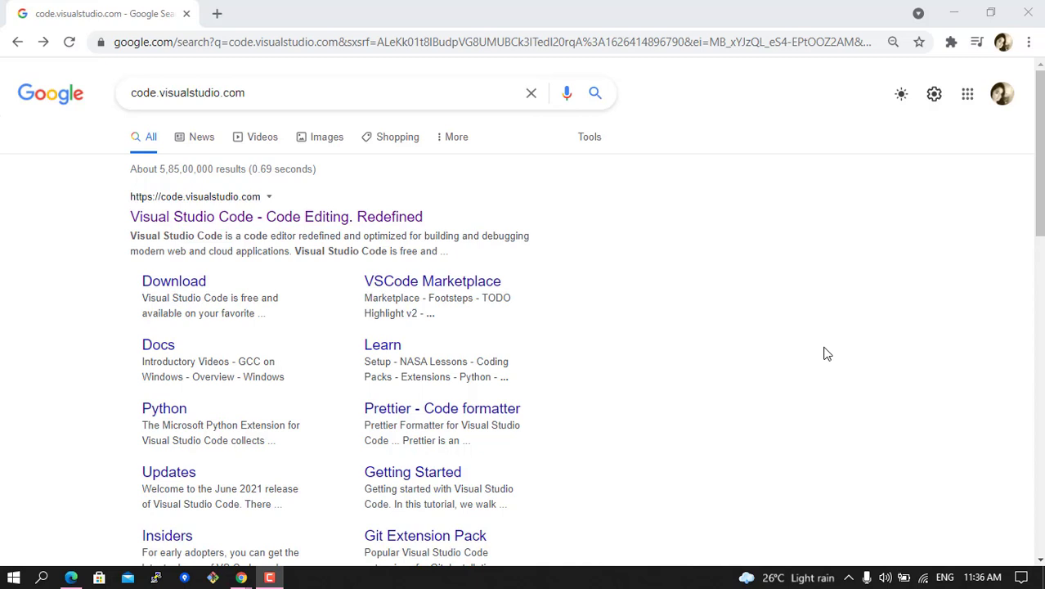
# Search Google for code.visualstudio.com and open the official Visual Studio Code site.
pyautogui.click(261, 92)
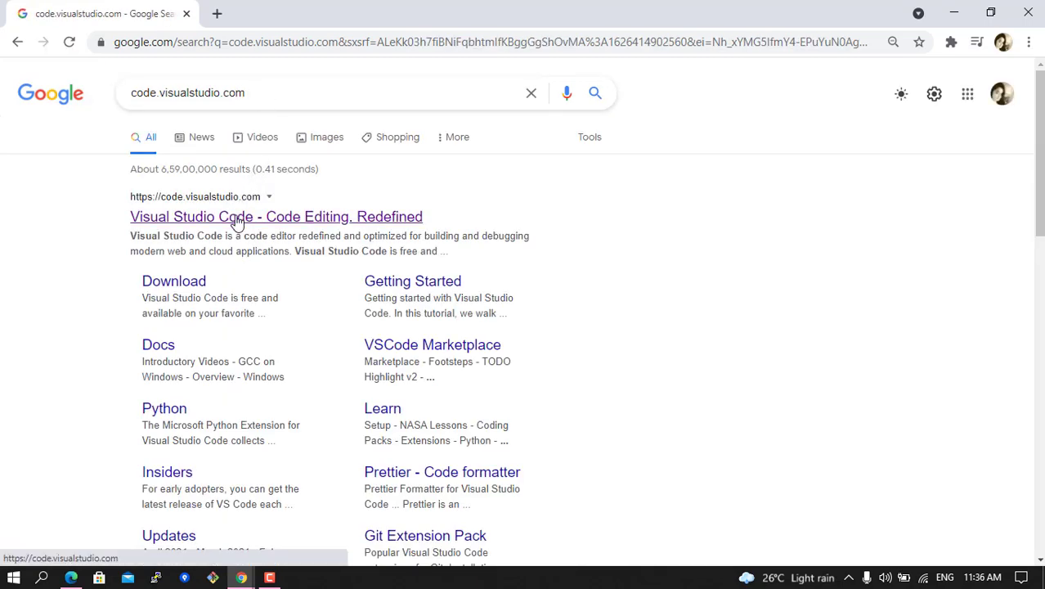
pyautogui.click(275, 216)
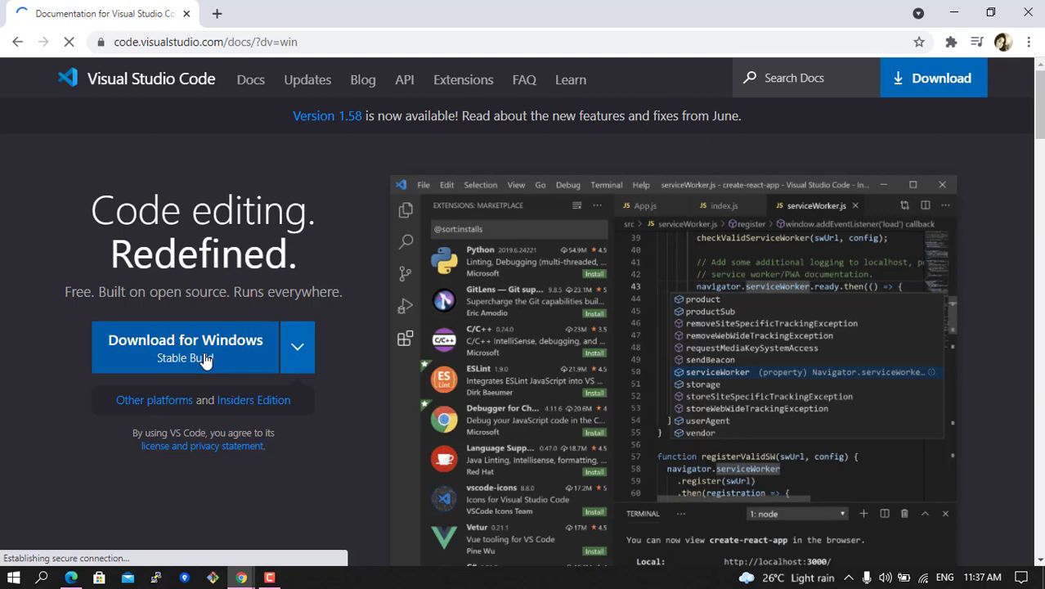
# Download the stable VS Code Windows installer and save it to New Volume (F:).
pyautogui.click(185, 339)
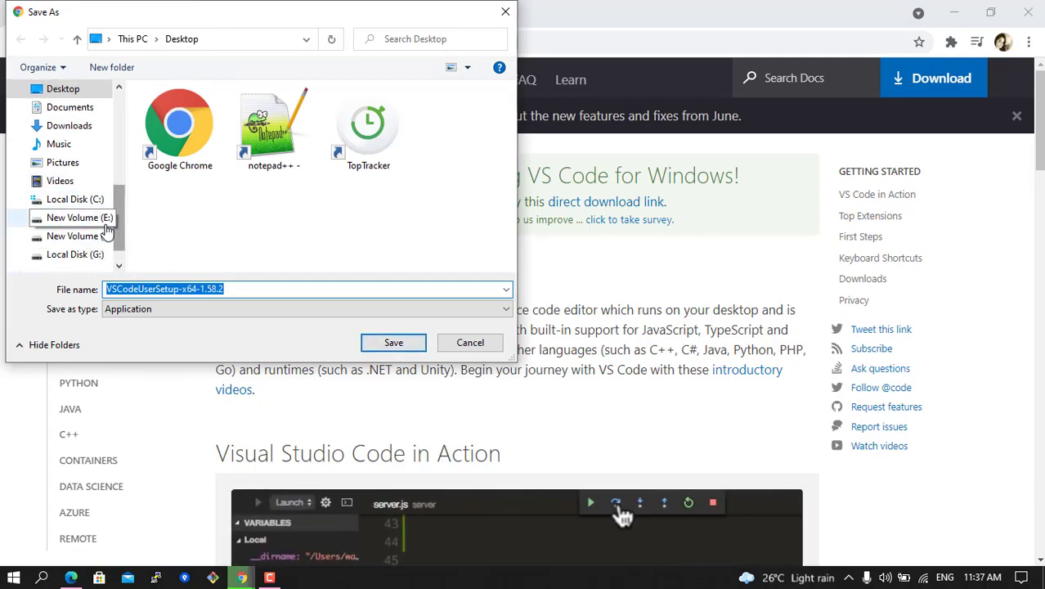
pyautogui.click(78, 236)
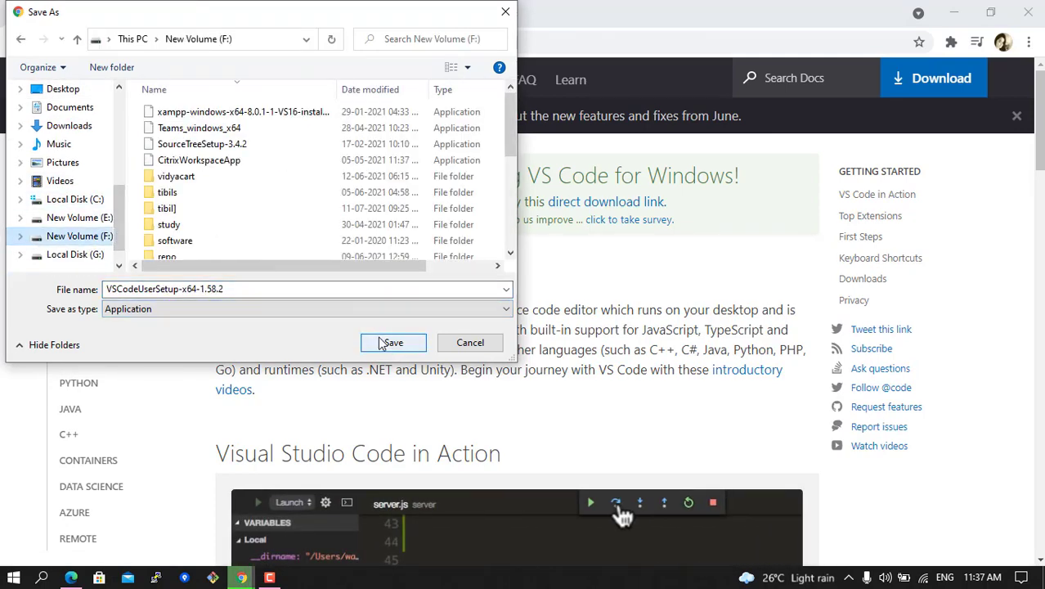
pyautogui.click(393, 342)
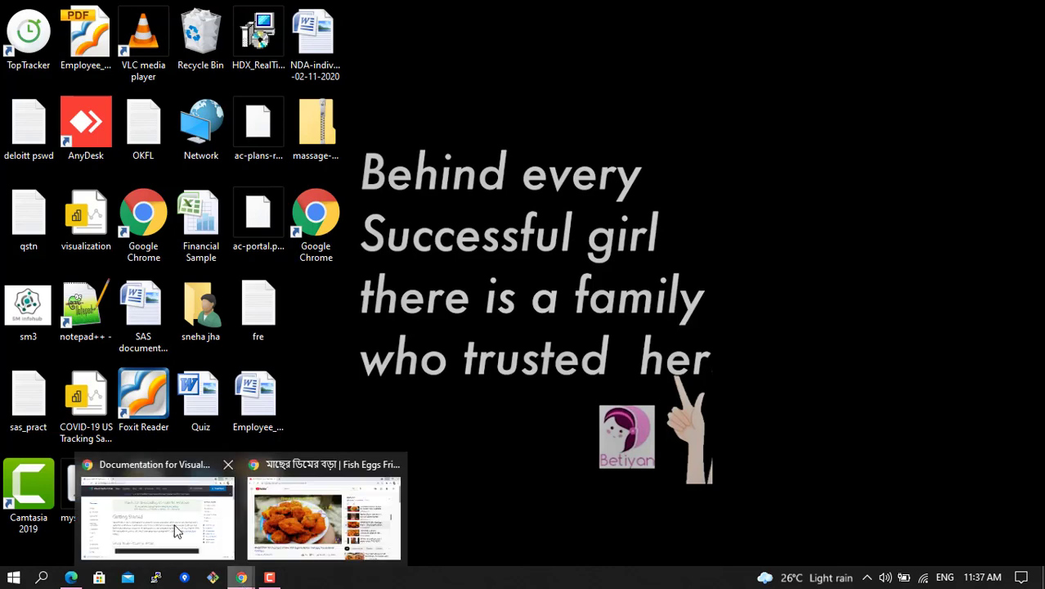
# Run the downloaded installer, accept the license agreement and continue to the next page.
pyautogui.click(157, 515)
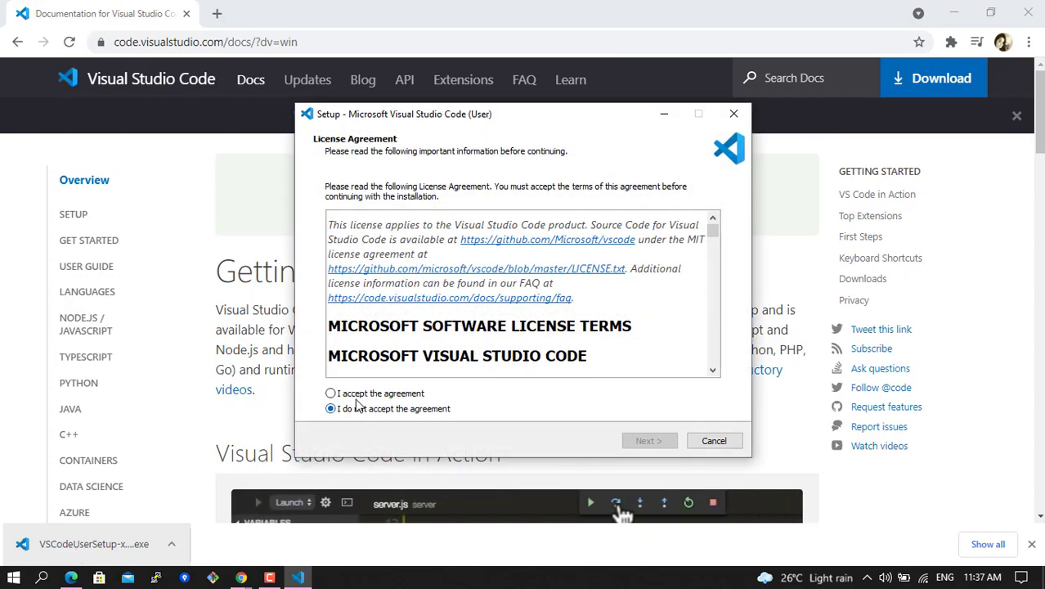
pyautogui.click(331, 392)
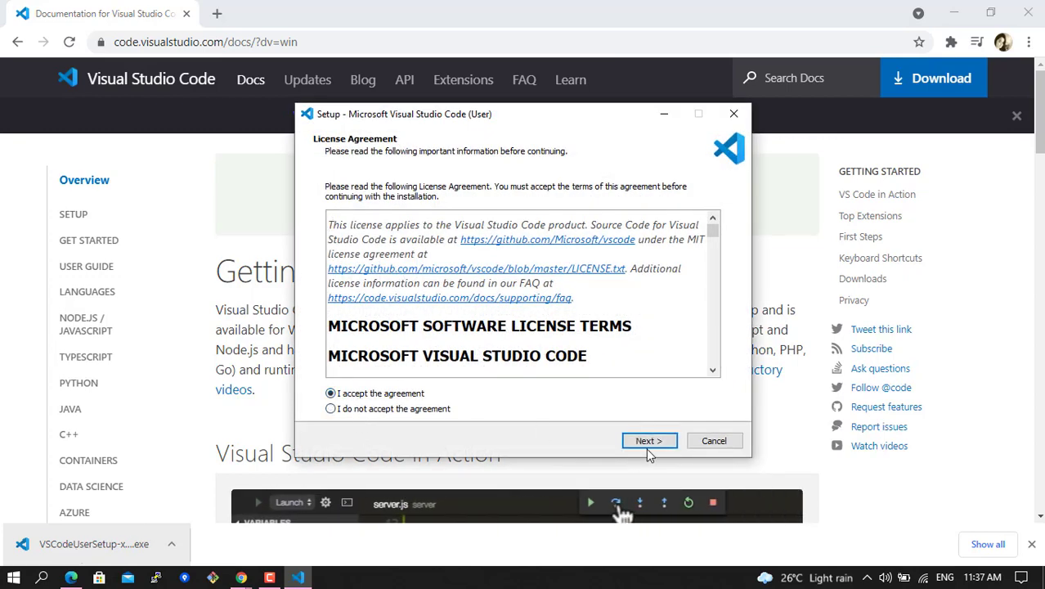
pyautogui.click(648, 440)
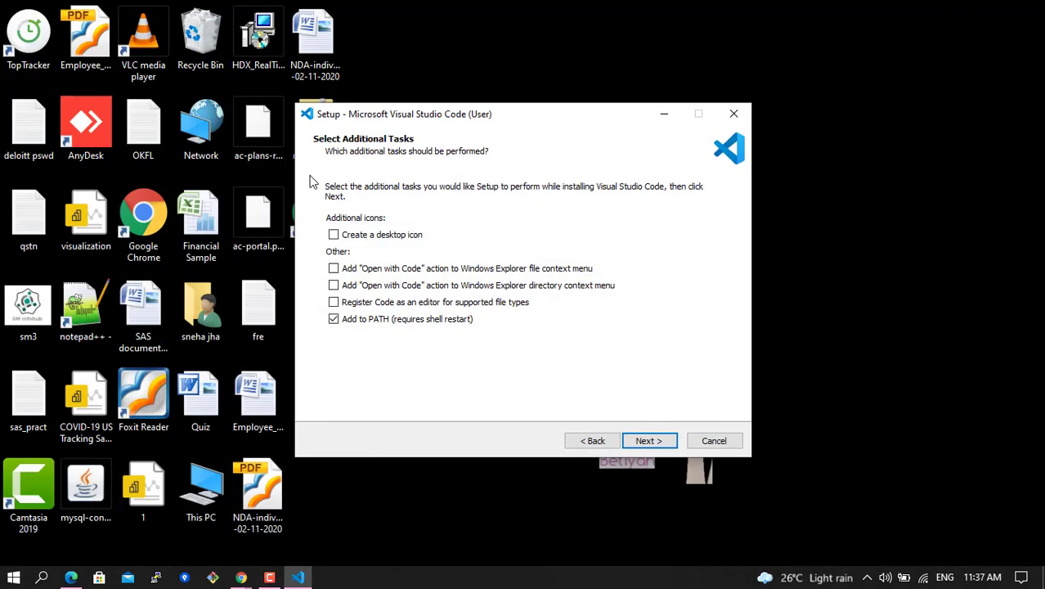
pyautogui.moveTo(378, 193)
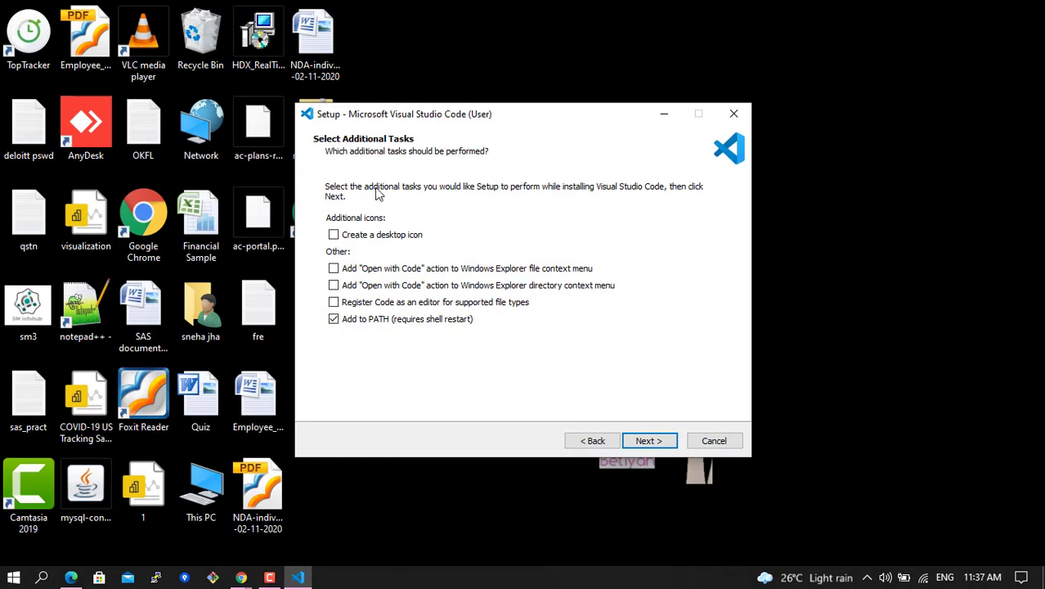
pyautogui.moveTo(626, 194)
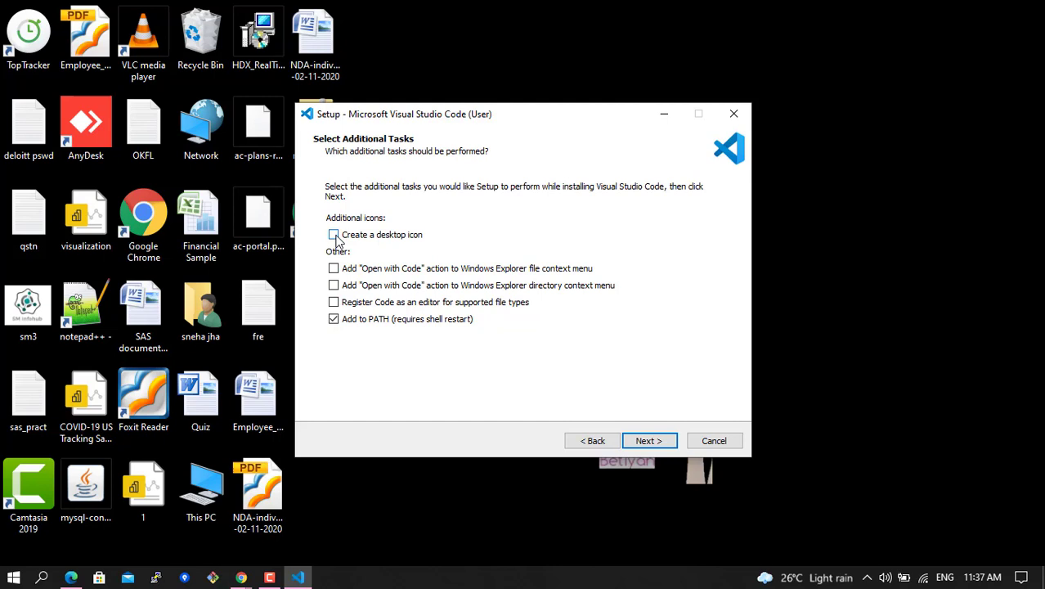
# Enable desktop icon, both Open with Code context actions and file-type registration, then proceed to Ready to Install.
pyautogui.click(334, 235)
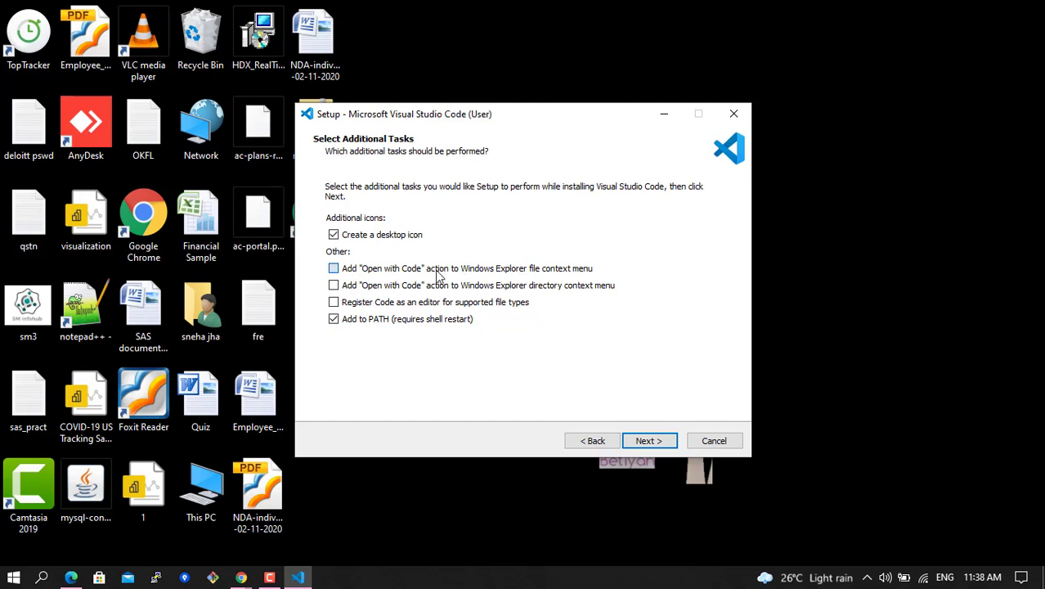
pyautogui.click(333, 268)
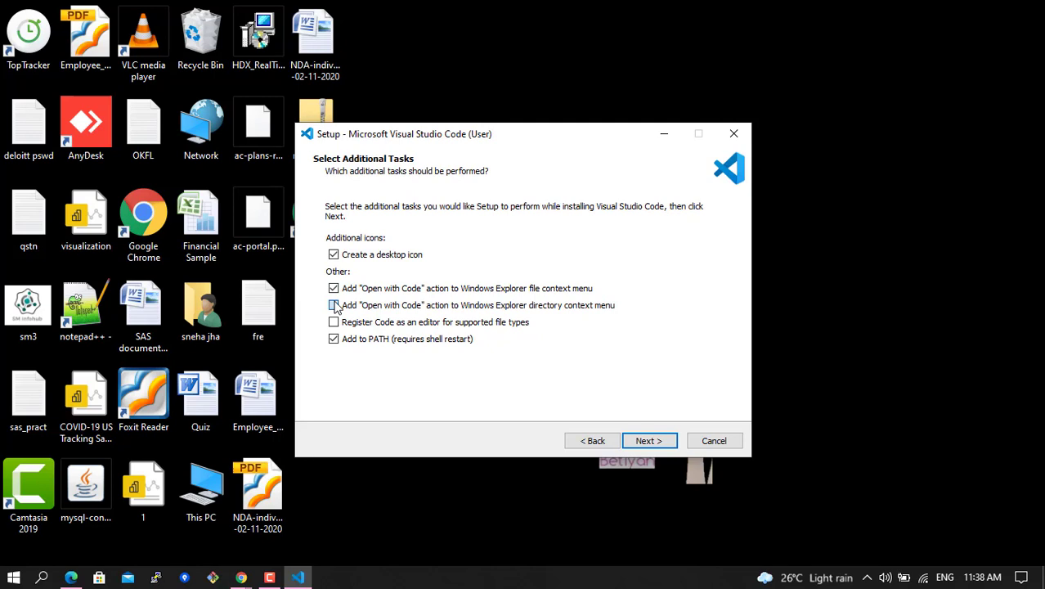
pyautogui.click(333, 306)
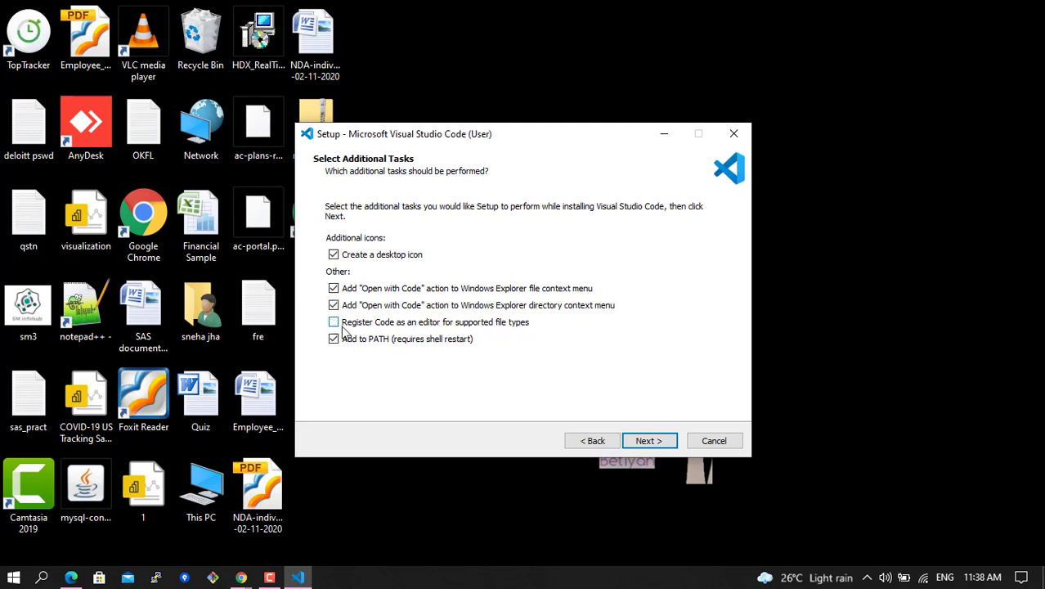
pyautogui.click(334, 321)
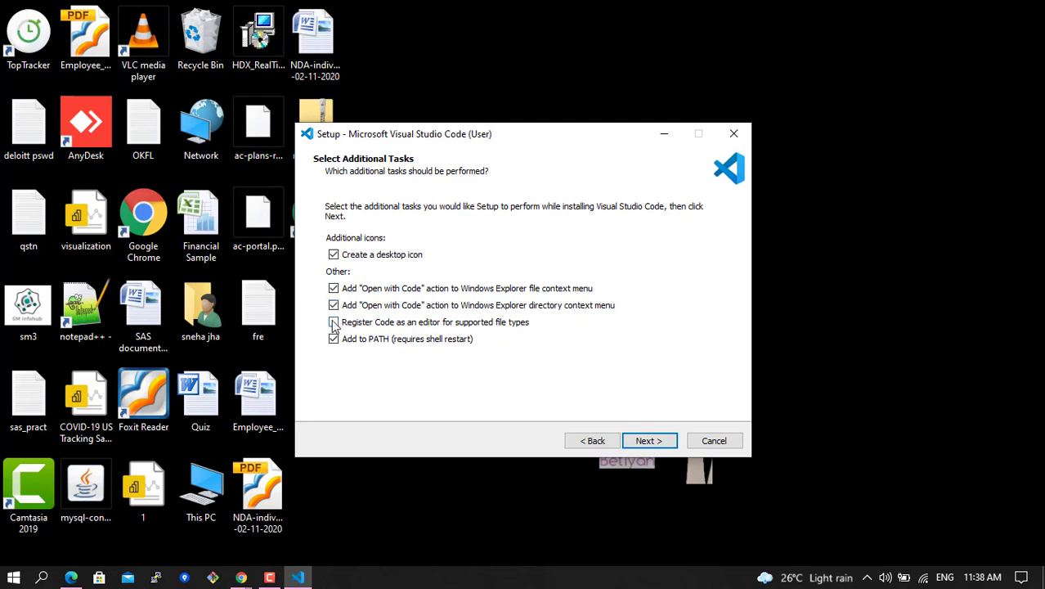
pyautogui.click(334, 321)
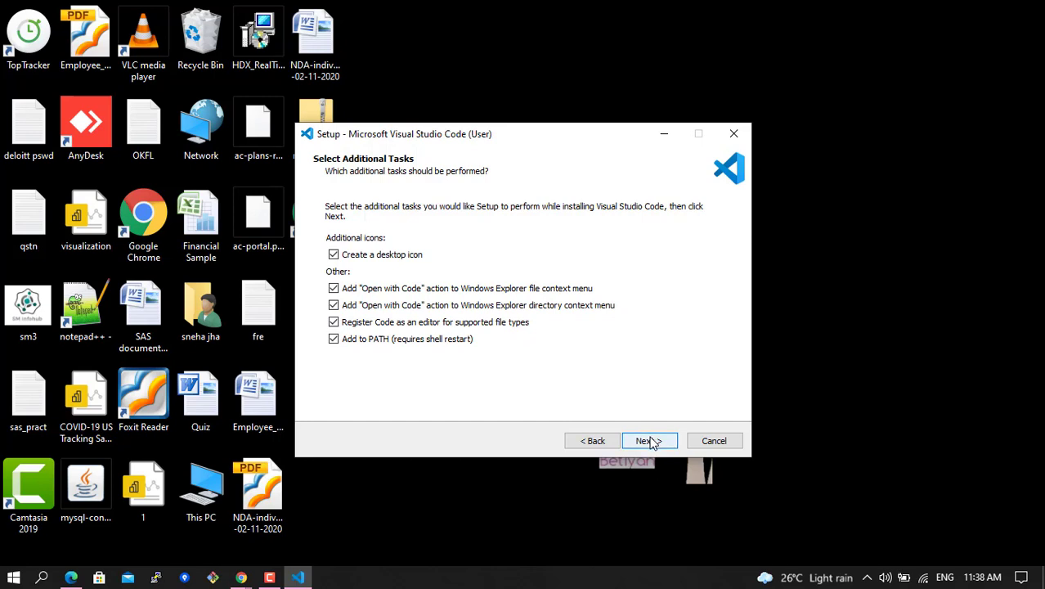
pyautogui.click(646, 442)
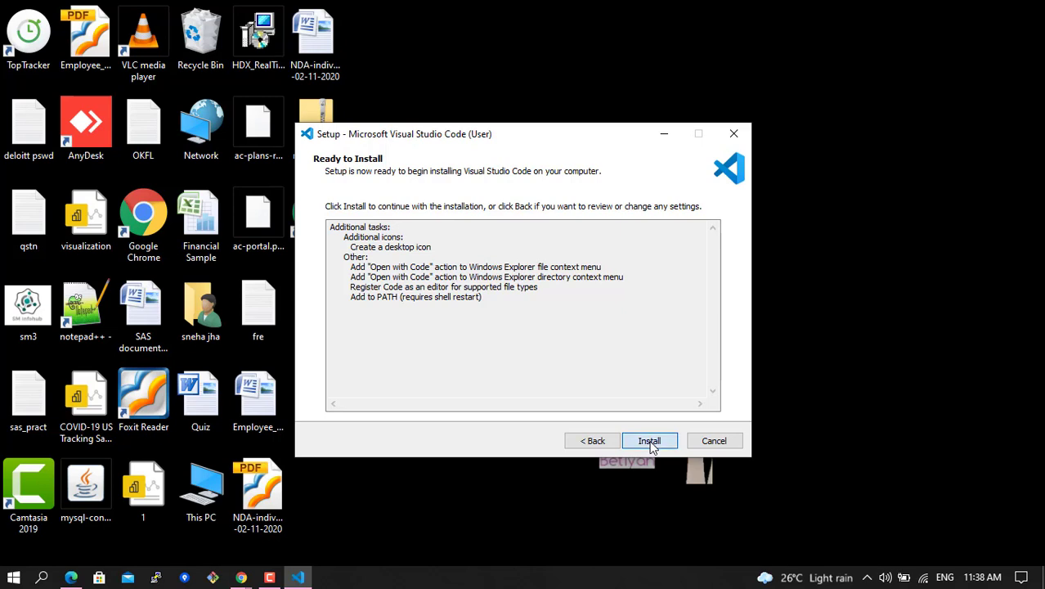
# Start the VS Code installation from the Ready to Install page.
pyautogui.click(650, 442)
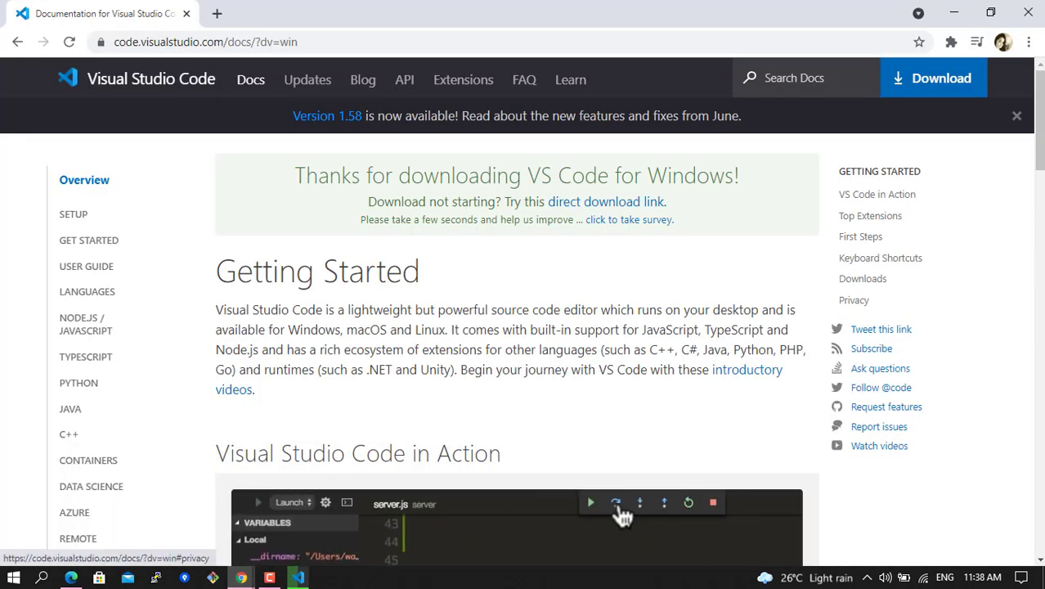
# Scroll the Getting Started docs down to the Top Extensions section while setup installs.
pyautogui.scroll(-3)
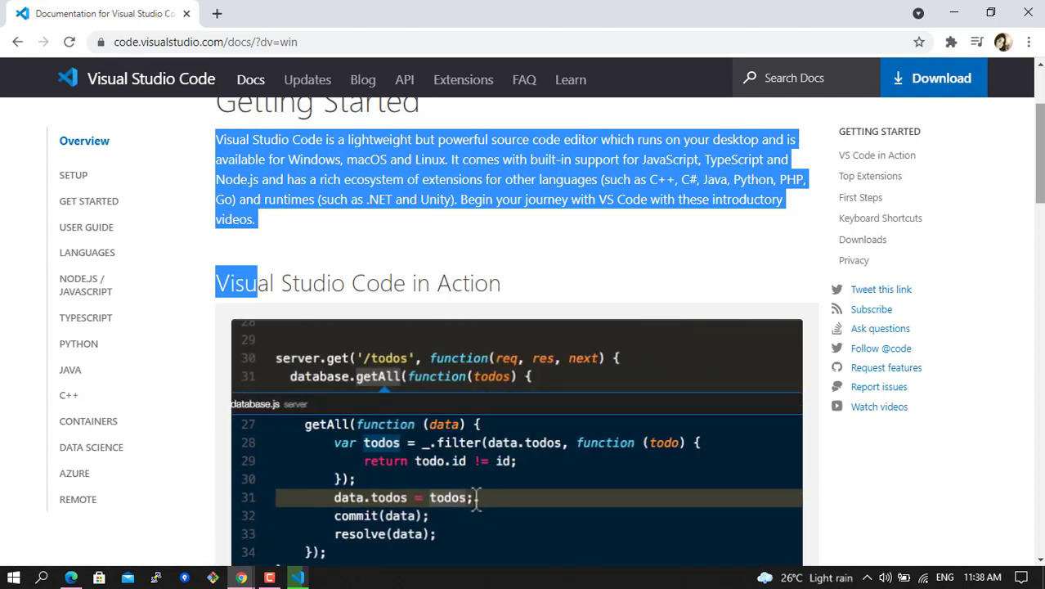
pyautogui.scroll(-3)
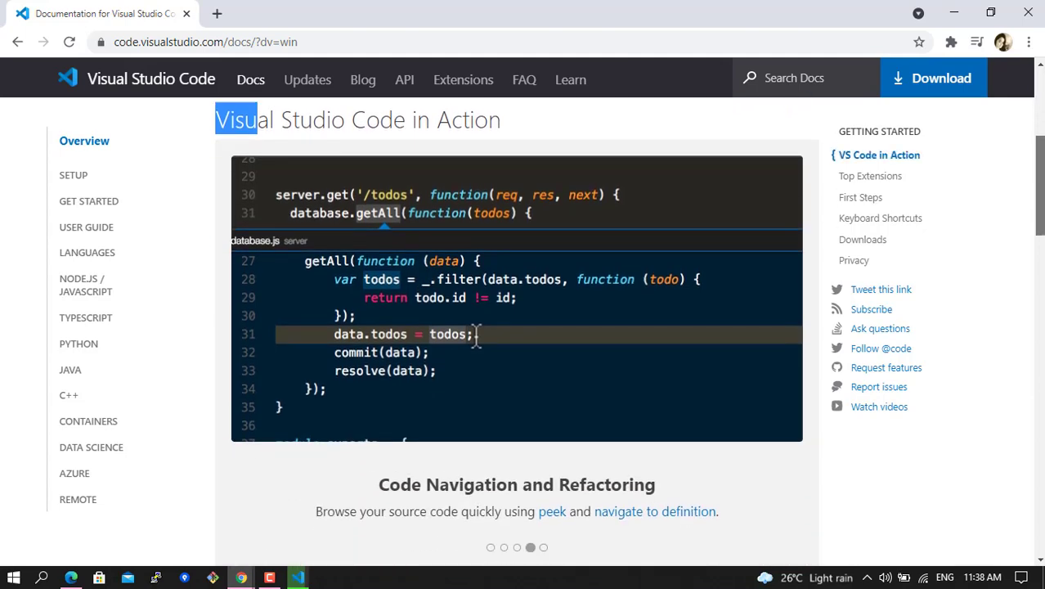
pyautogui.scroll(-3)
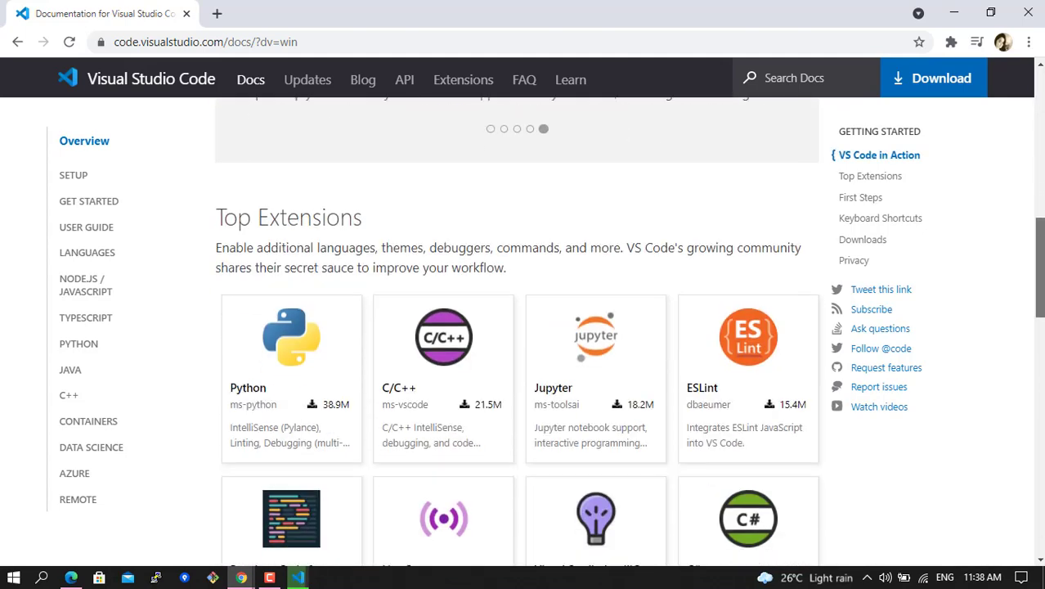
pyautogui.scroll(-3)
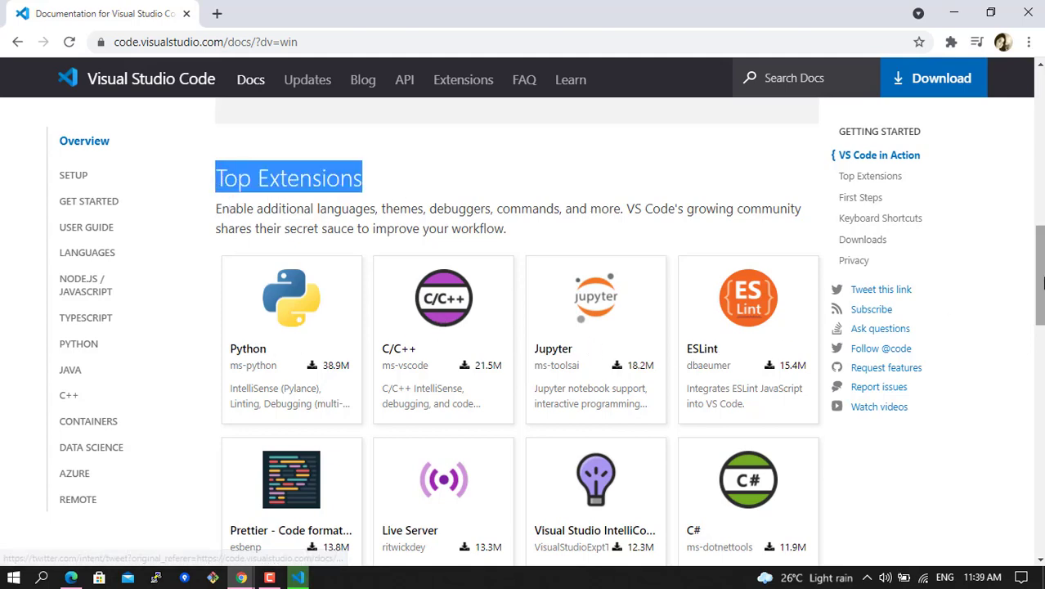
pyautogui.scroll(-3)
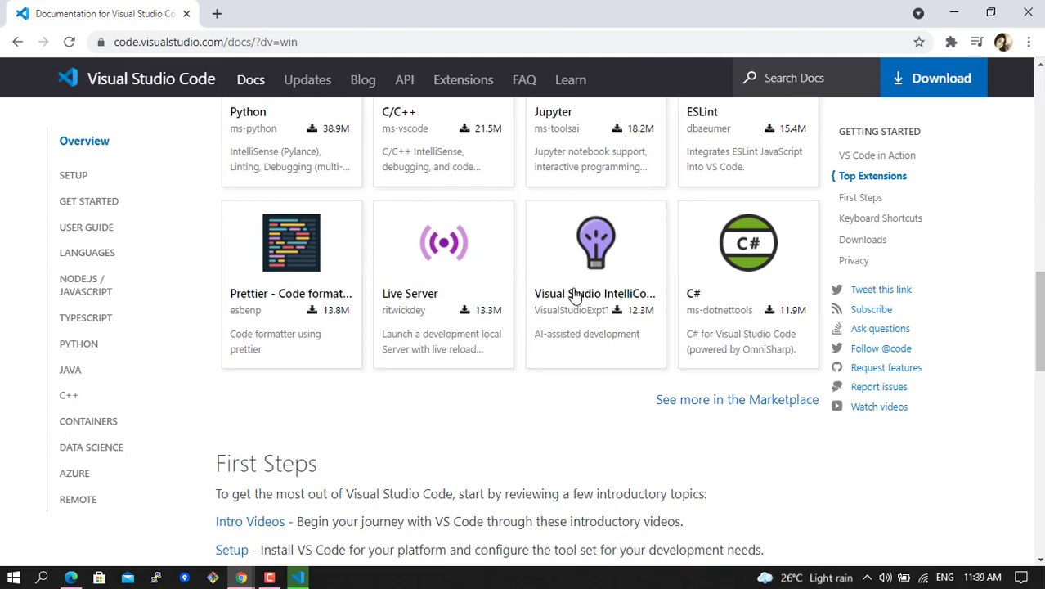
pyautogui.moveTo(337, 285)
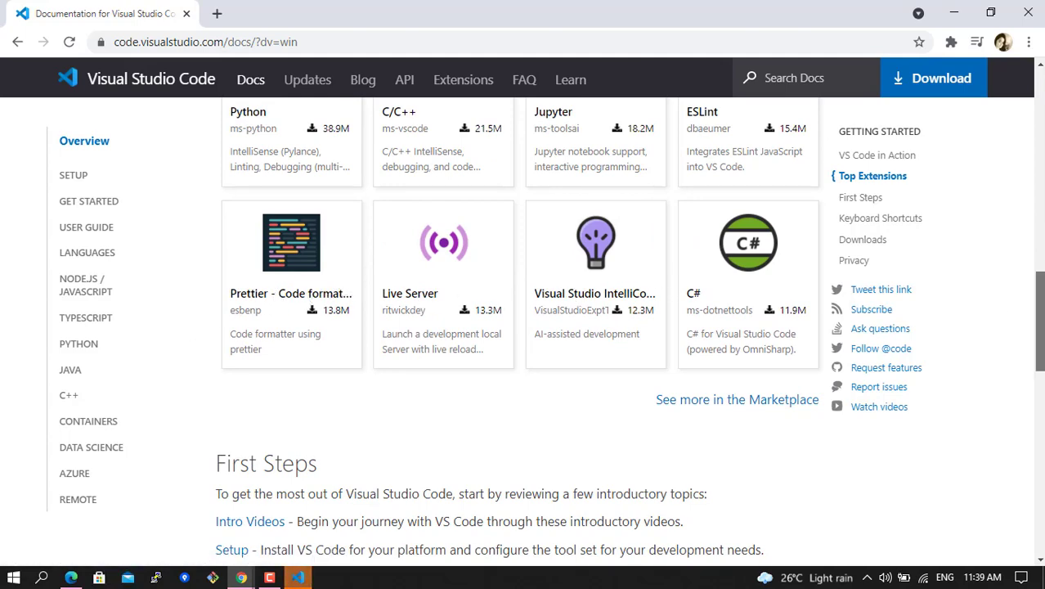
pyautogui.scroll(-3)
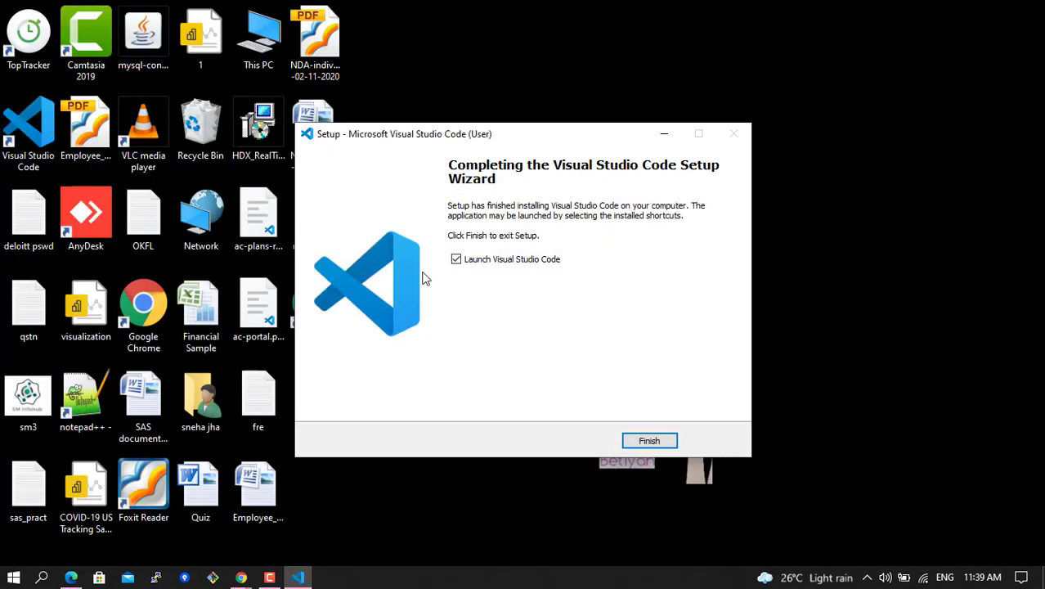
# Finish the setup wizard and launch VS Code, reopening the API folder with api.js.
pyautogui.click(648, 440)
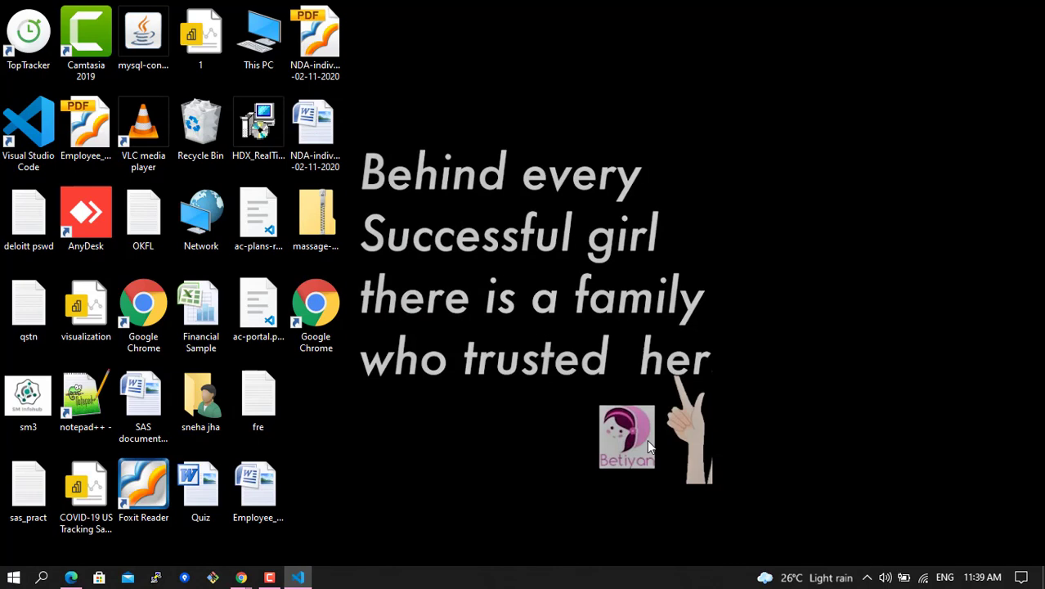
pyautogui.click(86, 36)
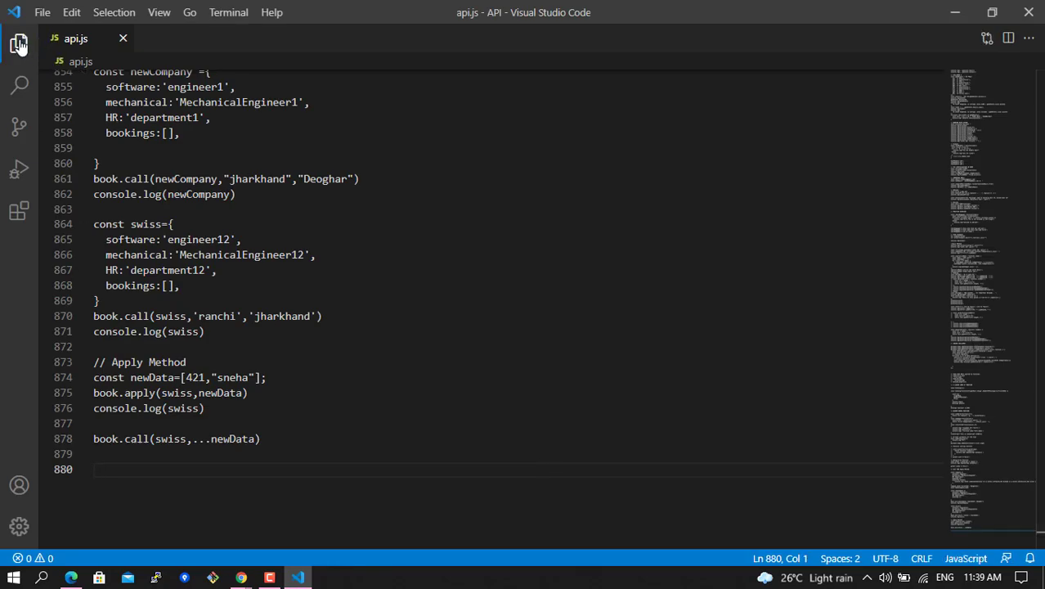
# Open api.html from the Explorer's API folder and switch to the Search view.
pyautogui.click(19, 44)
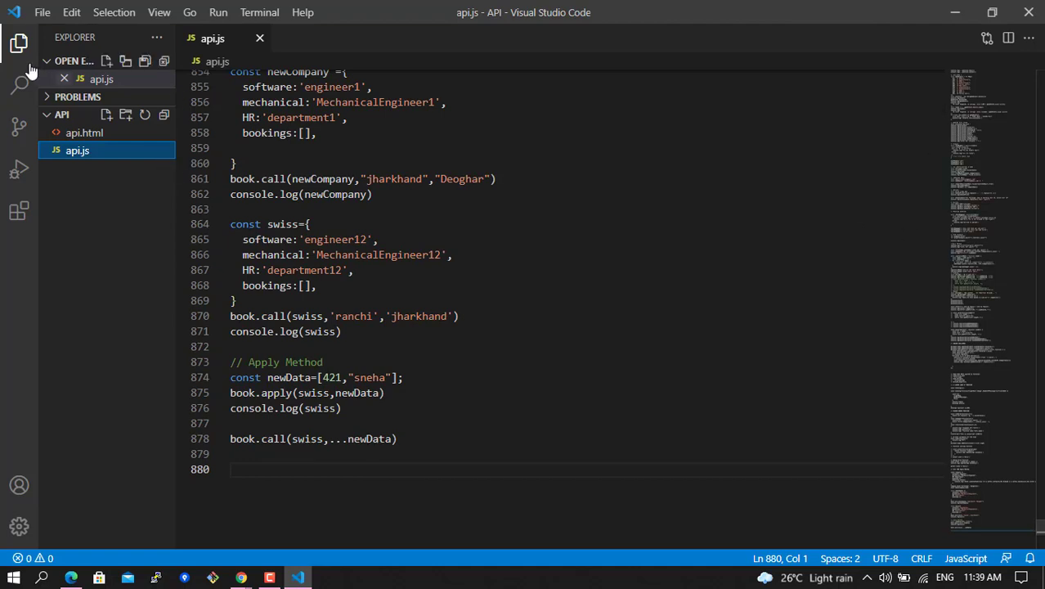
pyautogui.moveTo(18, 44)
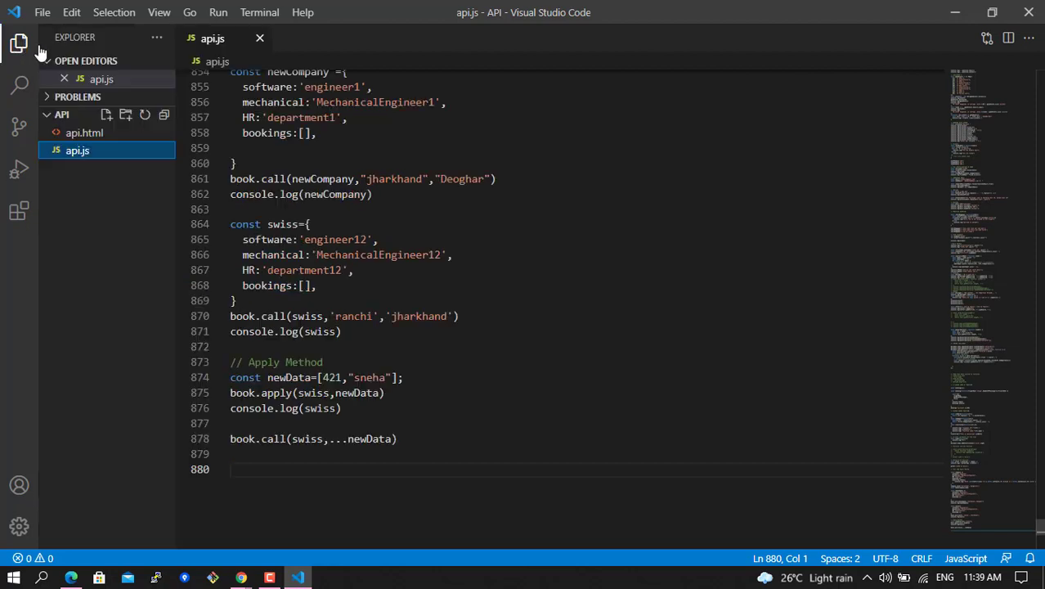
pyautogui.click(86, 132)
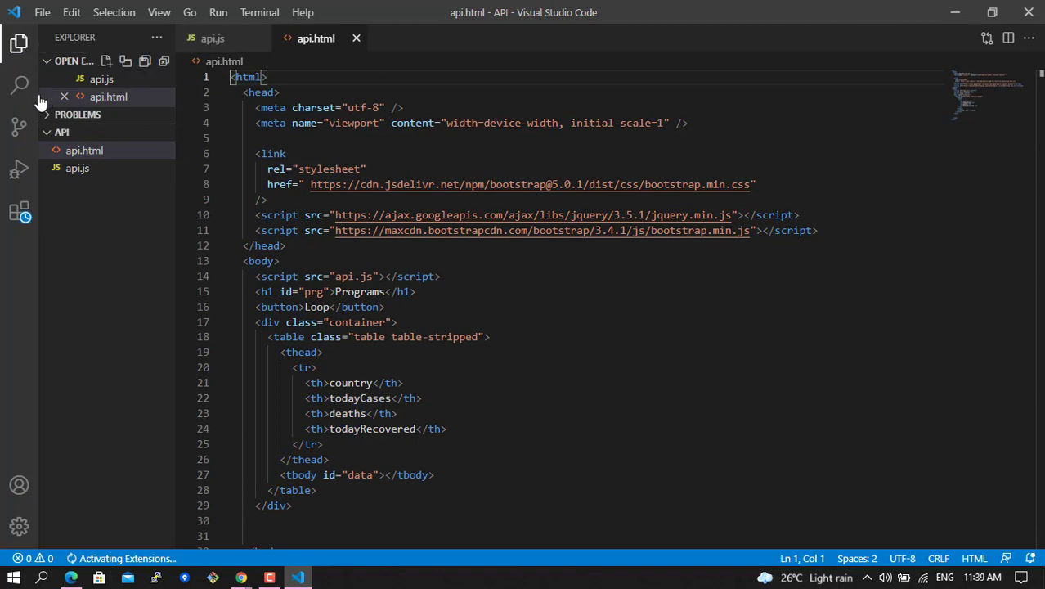
pyautogui.click(19, 85)
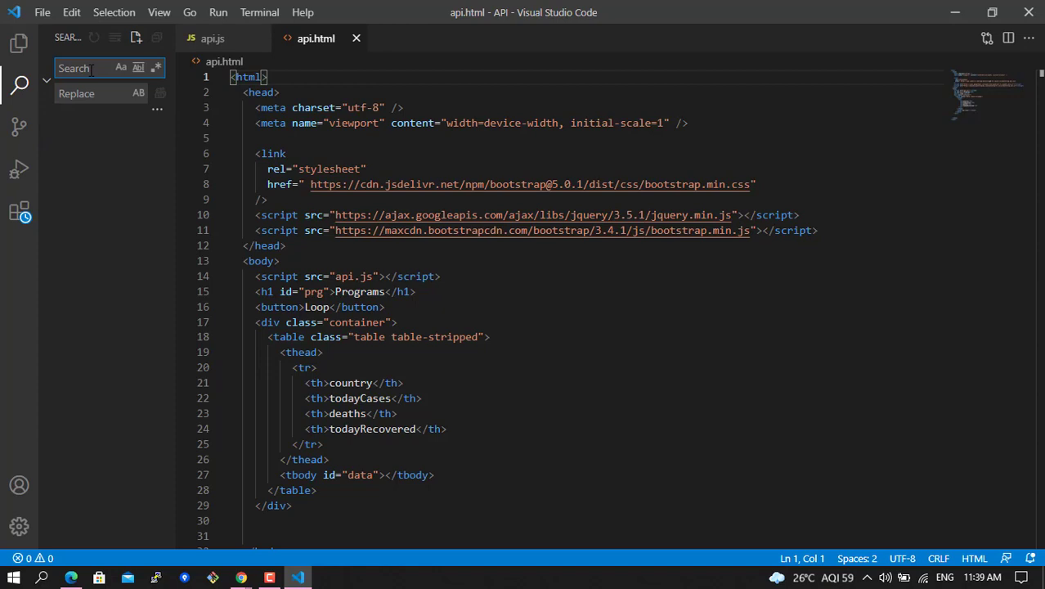
# Search for 'Programs', replace all with 'My Programs' and confirm the single replacement in api.html.
pyautogui.write('Programs')
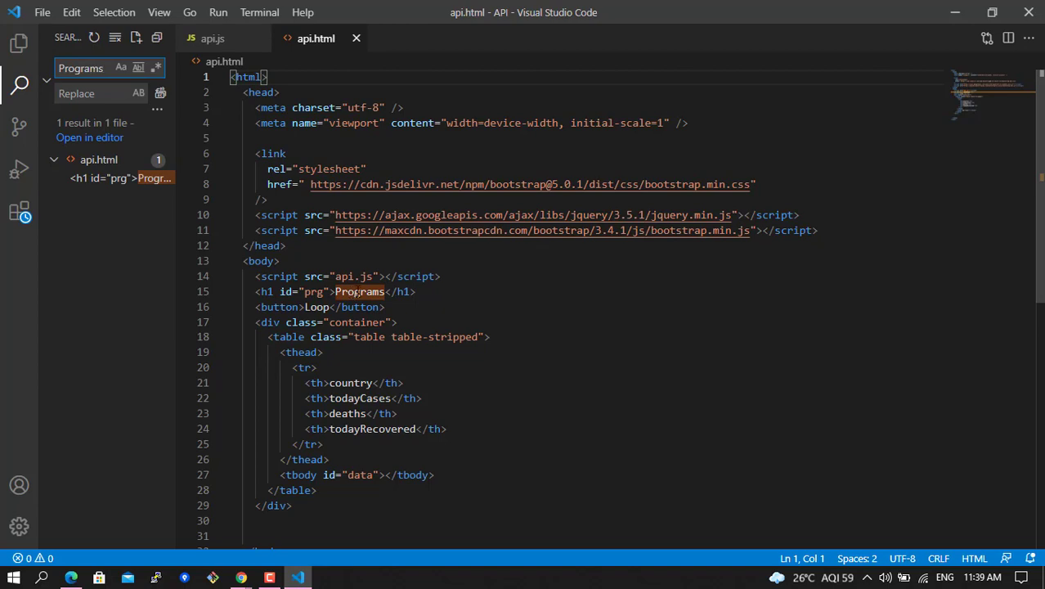
pyautogui.click(99, 91)
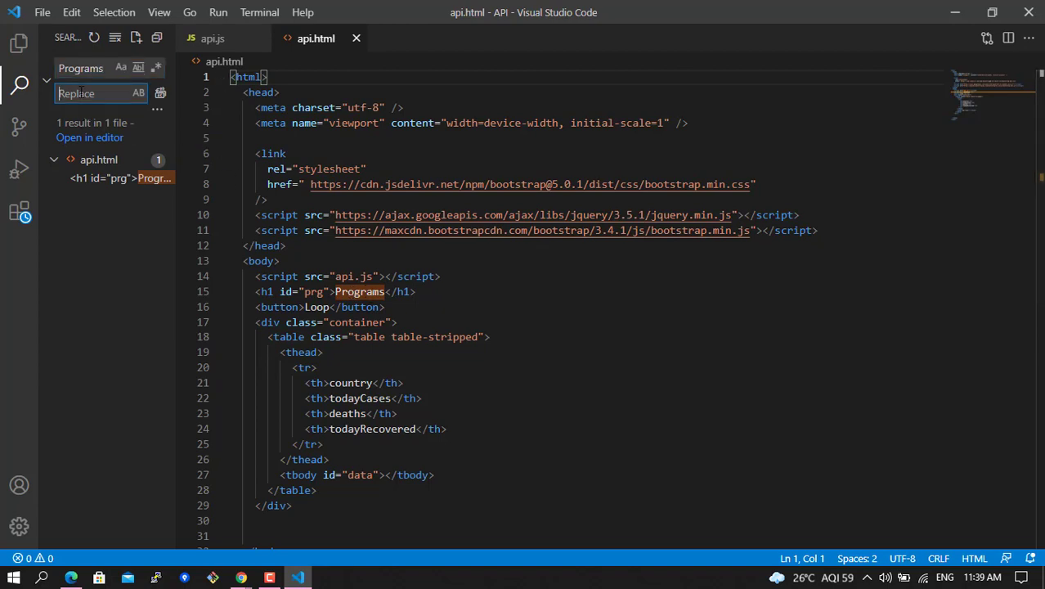
pyautogui.write('M')
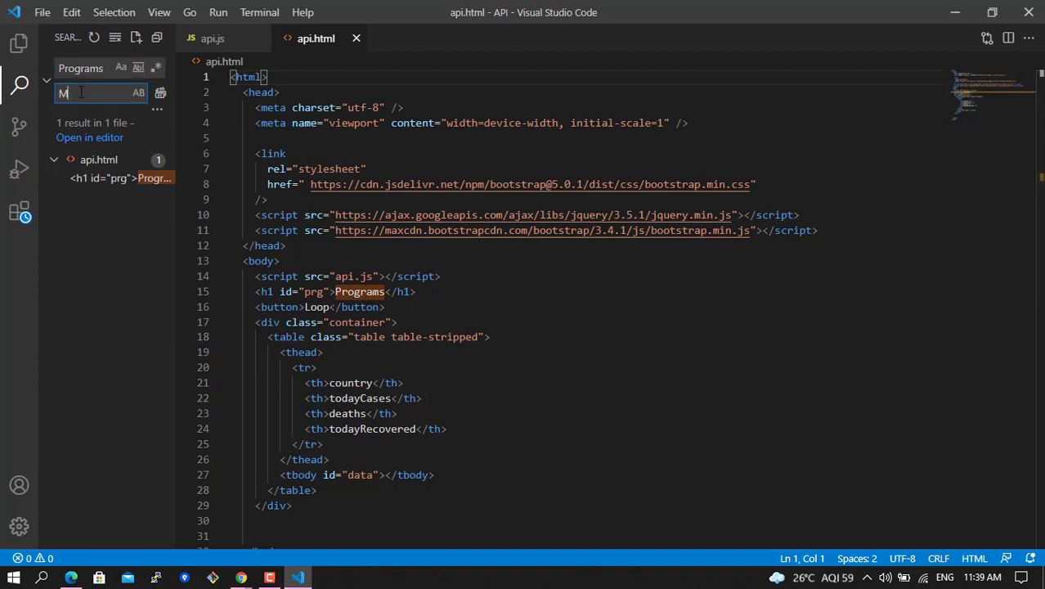
pyautogui.write('y Programs')
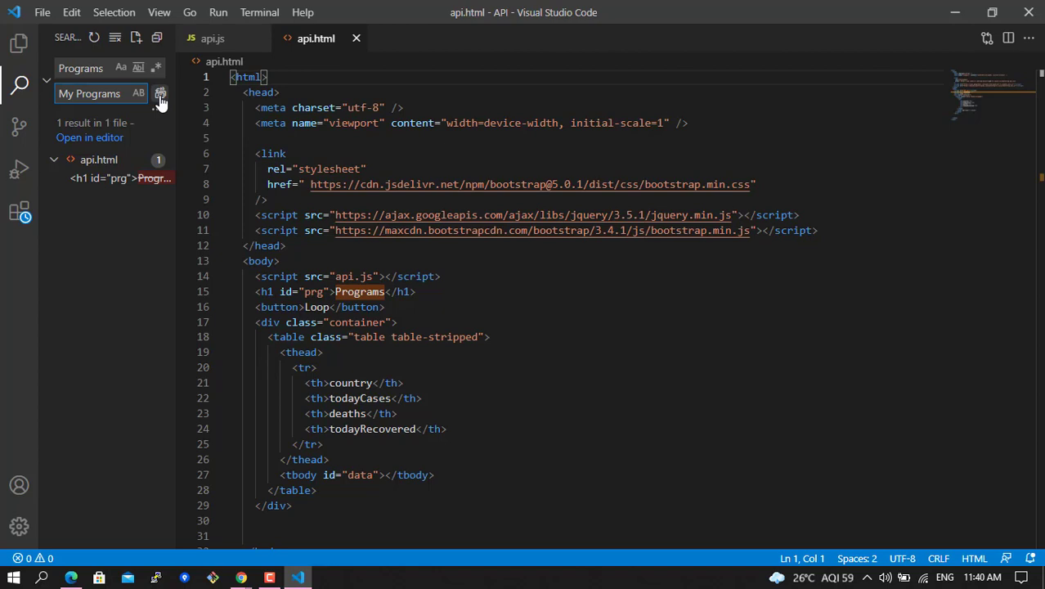
pyautogui.click(161, 94)
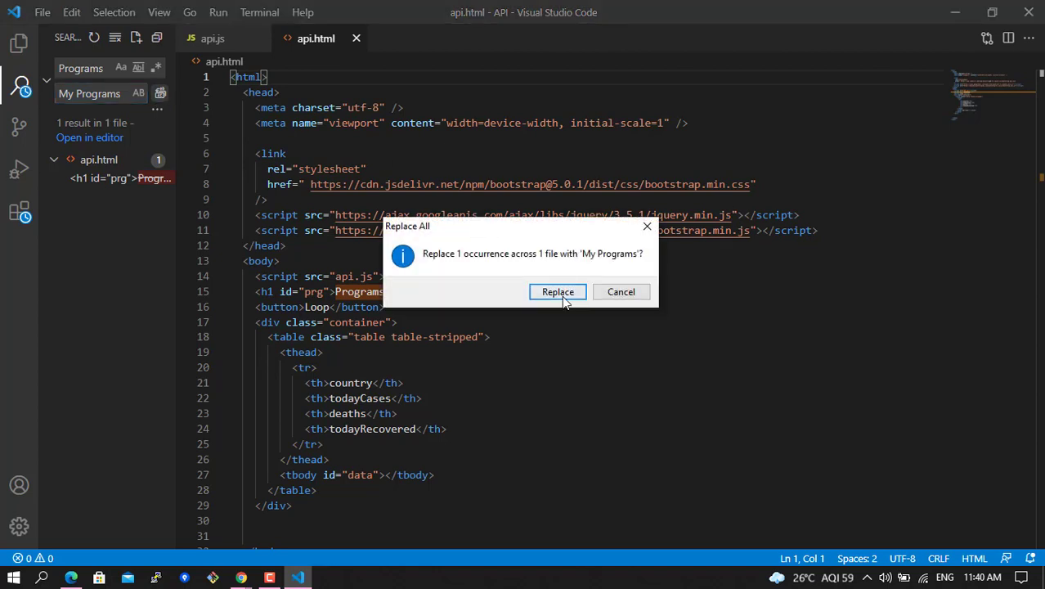
pyautogui.click(558, 292)
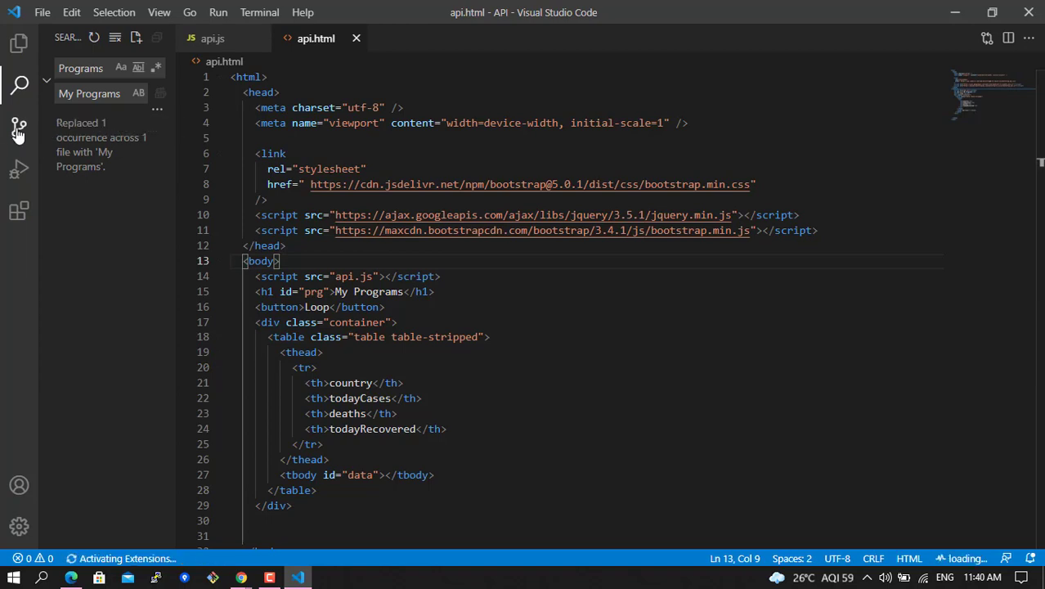
# Initialize a Git repository for the API folder from the Source Control view.
pyautogui.click(18, 128)
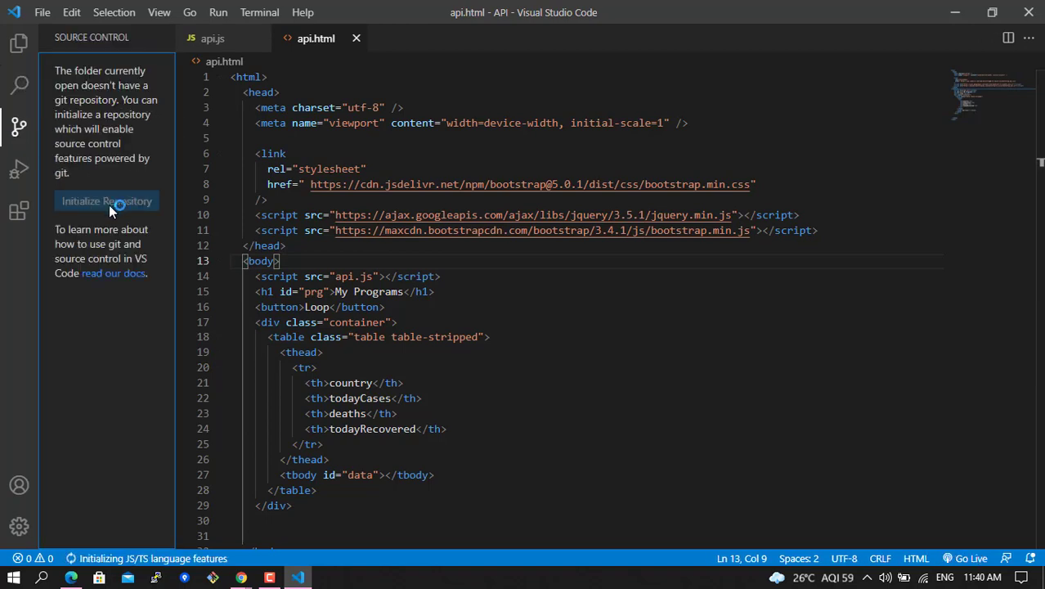
pyautogui.click(108, 200)
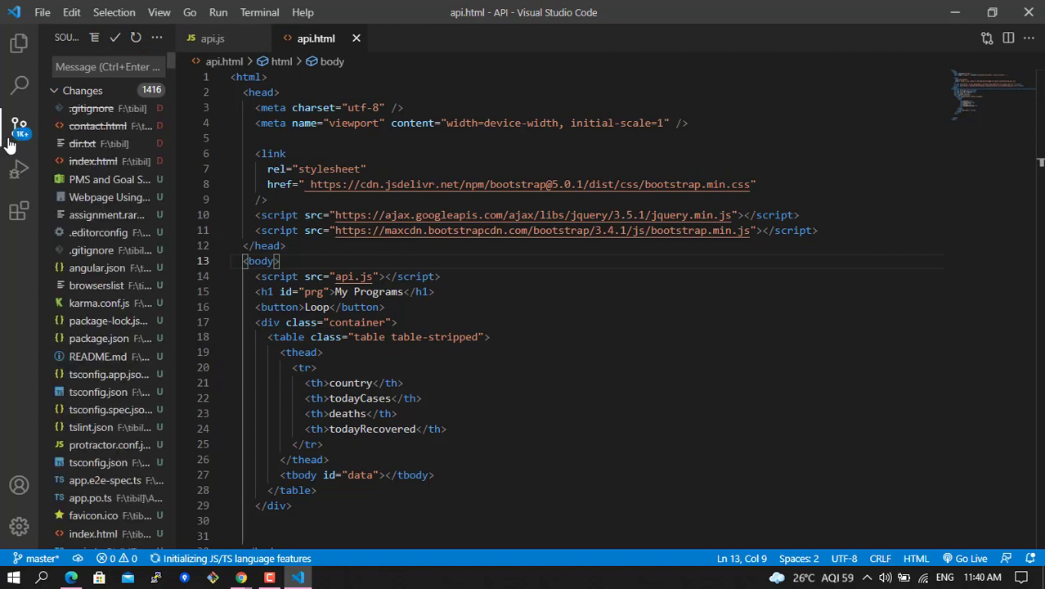
pyautogui.moveTo(115, 448)
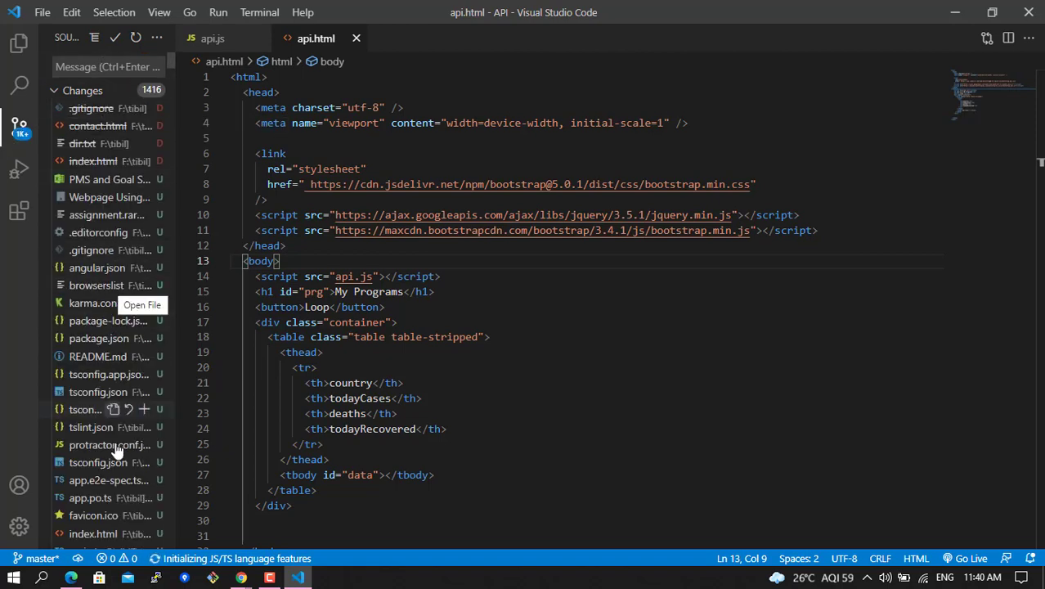
pyautogui.moveTo(20, 168)
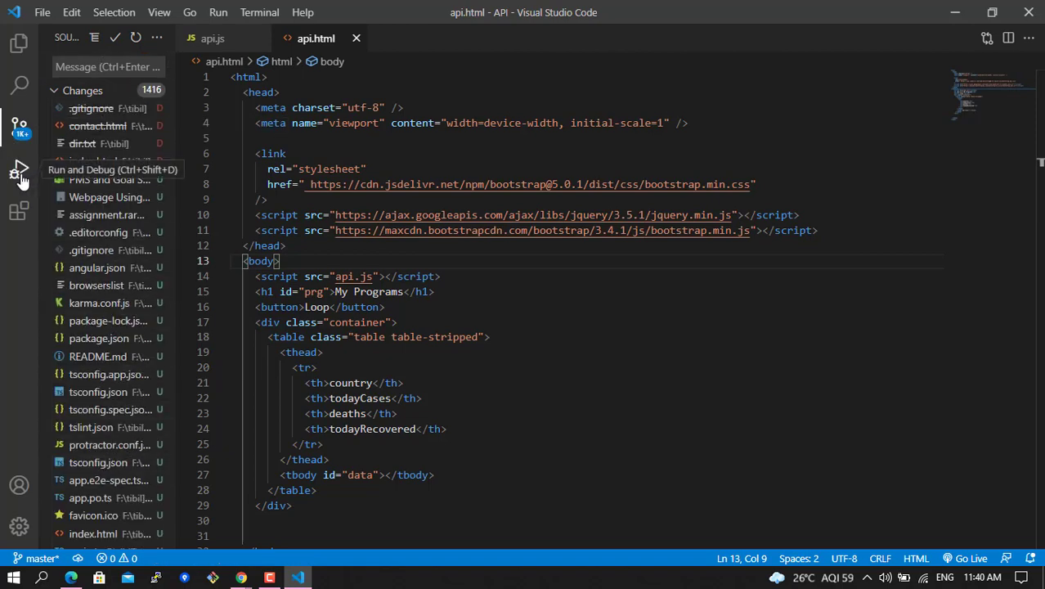
# Start a Chrome debug session for api.html from the Run and Debug view.
pyautogui.click(20, 169)
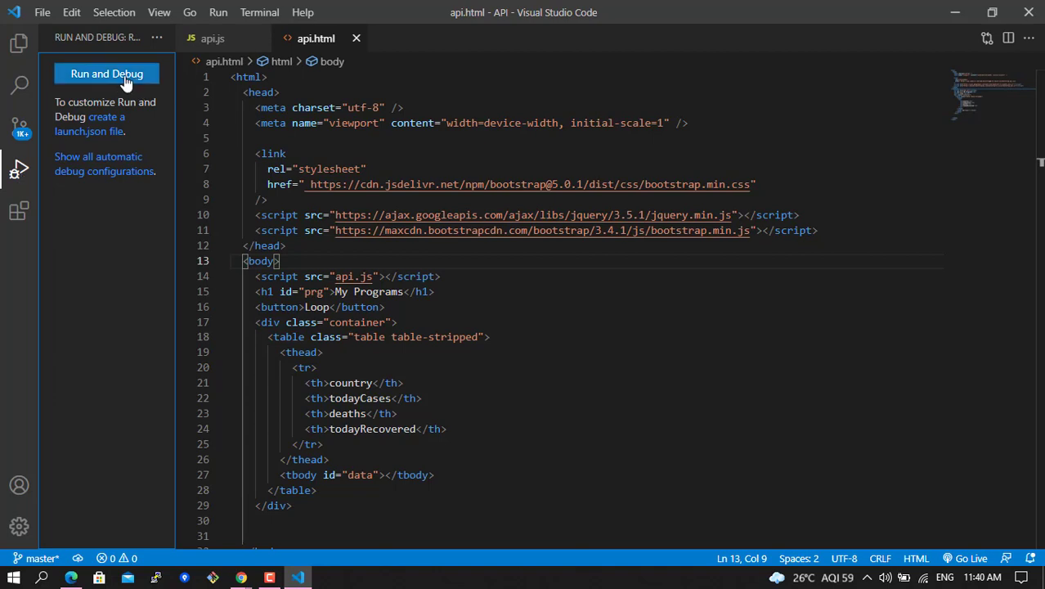
pyautogui.click(106, 73)
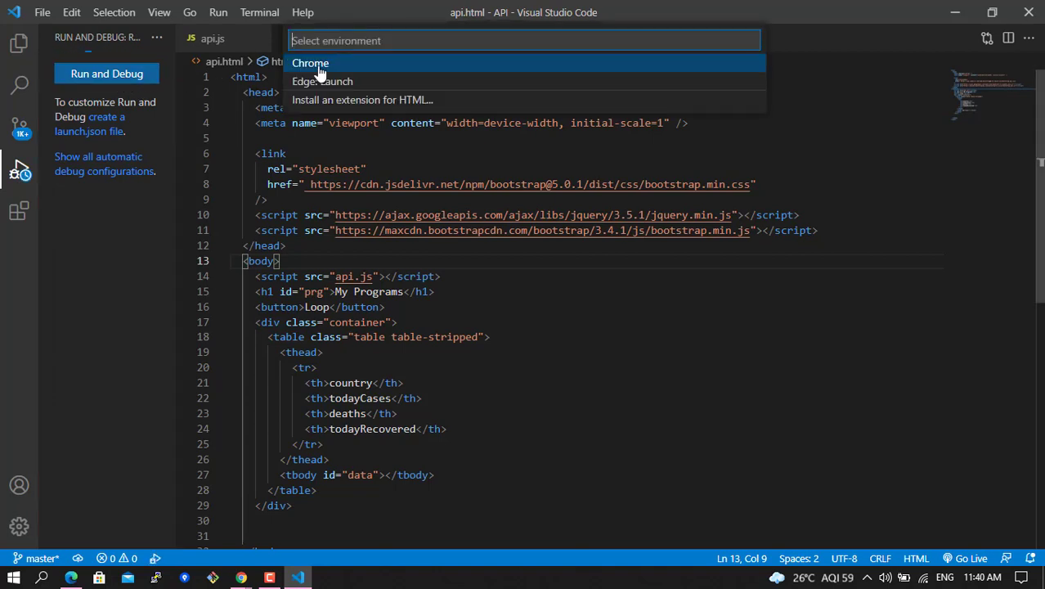
pyautogui.click(311, 62)
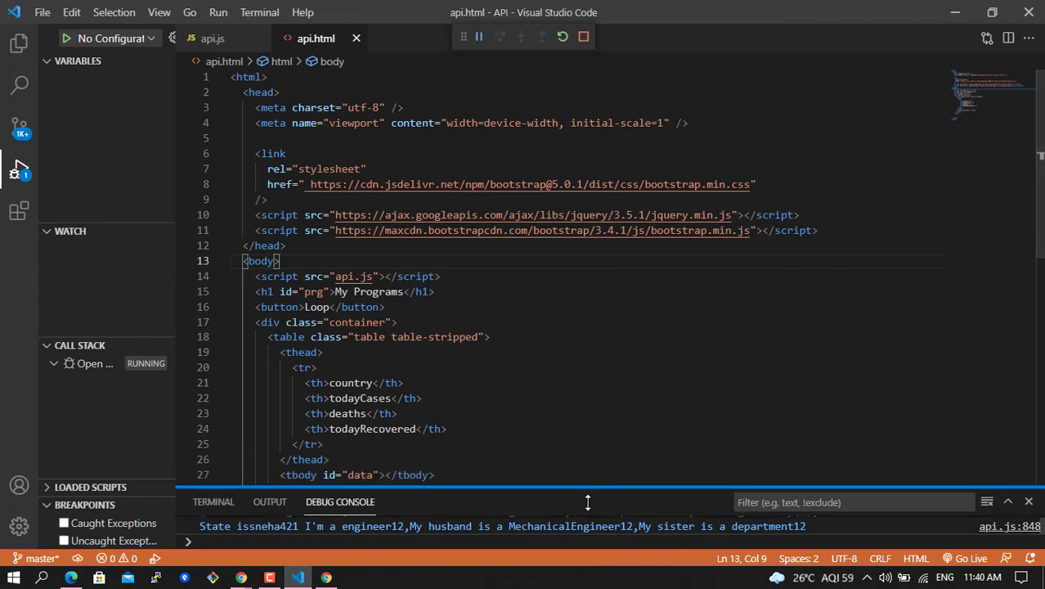
pyautogui.moveTo(20, 173)
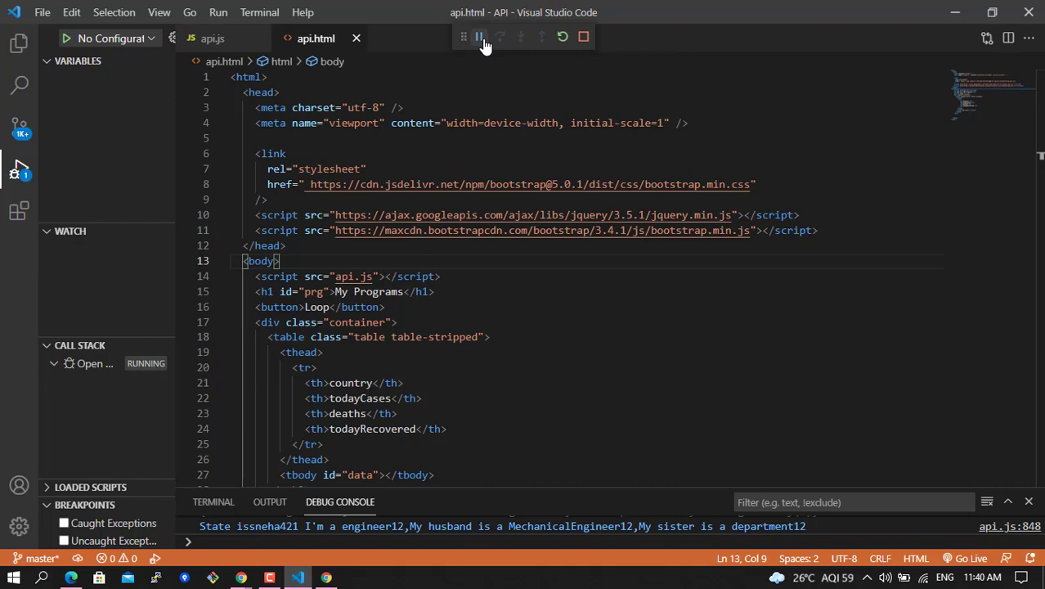
pyautogui.moveTo(583, 35)
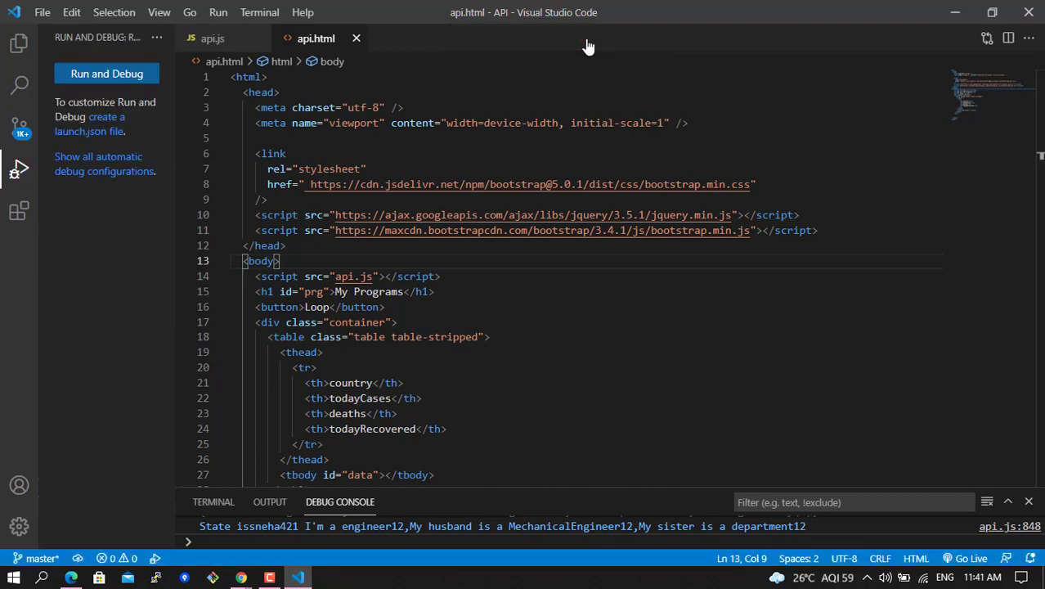
pyautogui.moveTo(19, 212)
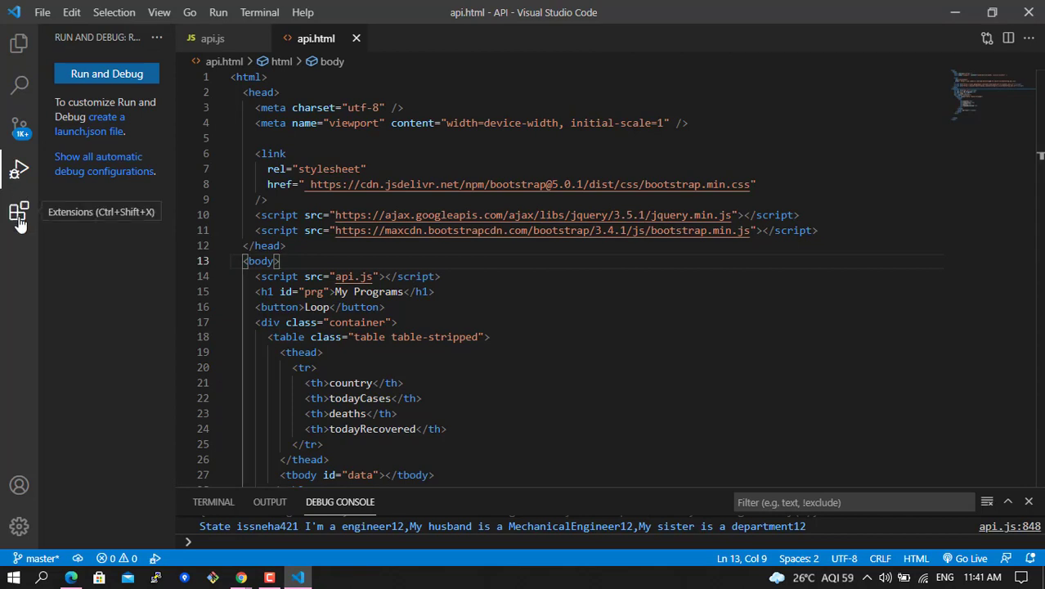
pyautogui.moveTo(44, 418)
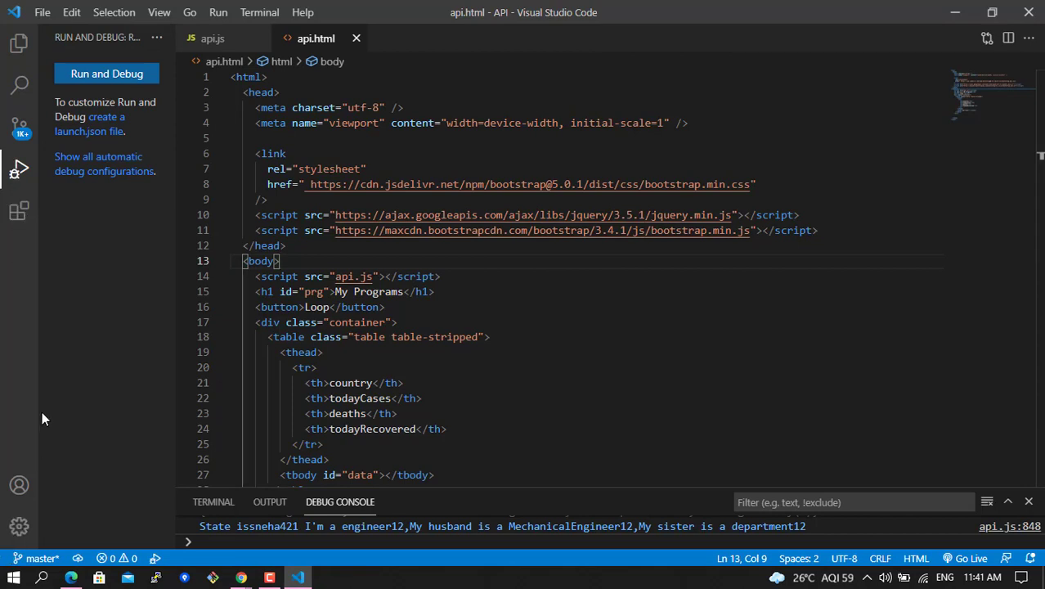
# Search 'ja' in Extensions, install JavaScript (ES6) code snippets, and clear the search.
pyautogui.click(20, 211)
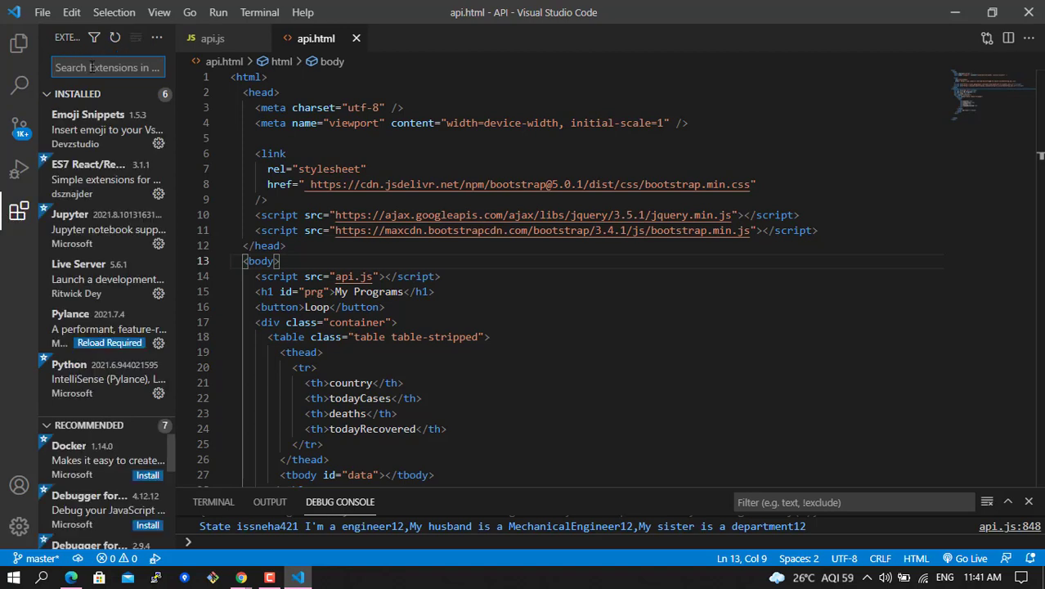
pyautogui.write('javas')
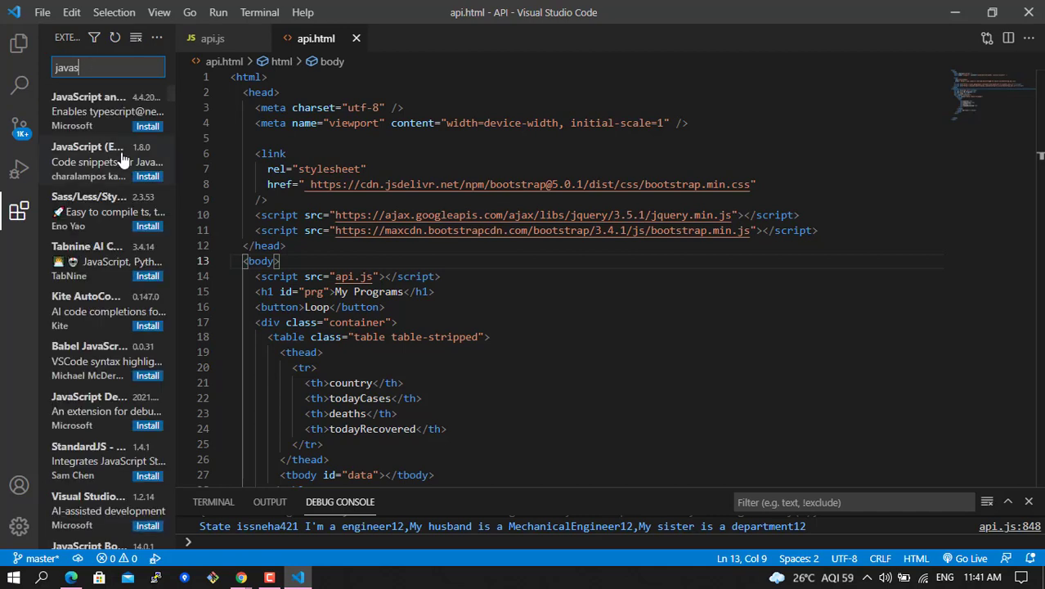
pyautogui.click(88, 162)
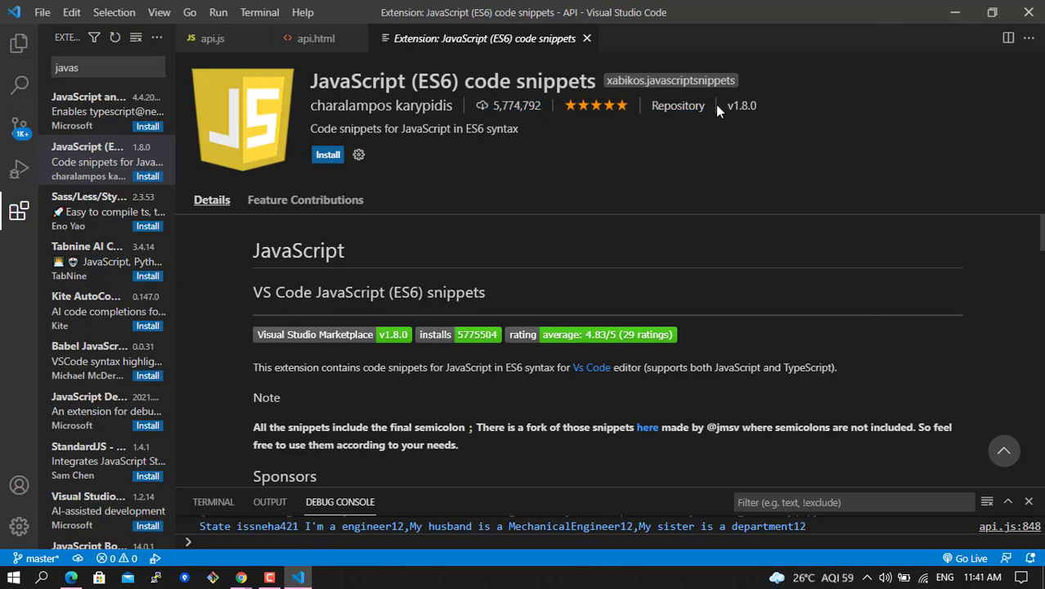
pyautogui.moveTo(327, 154)
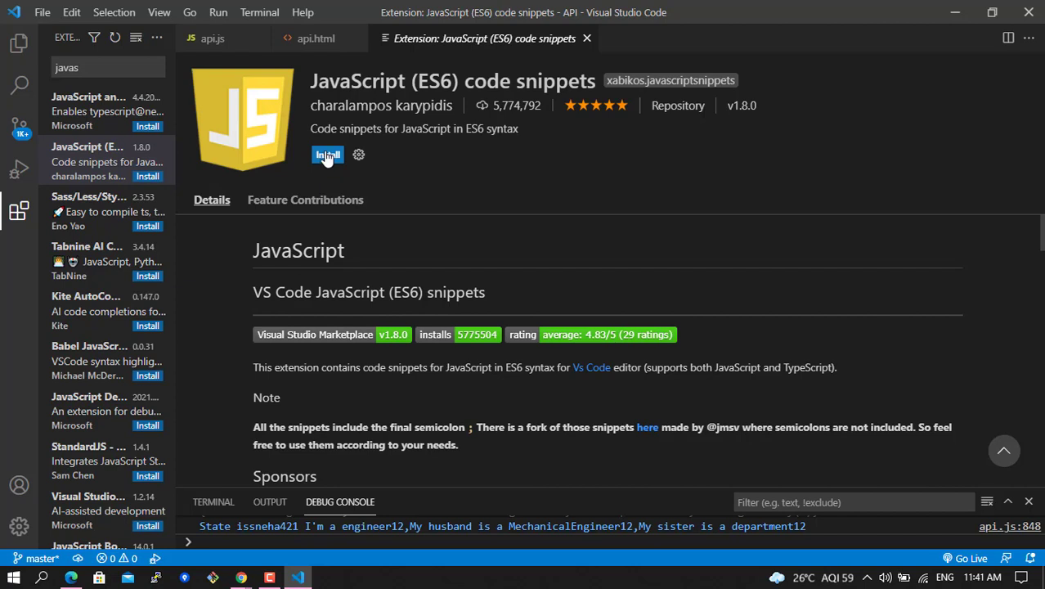
pyautogui.click(328, 154)
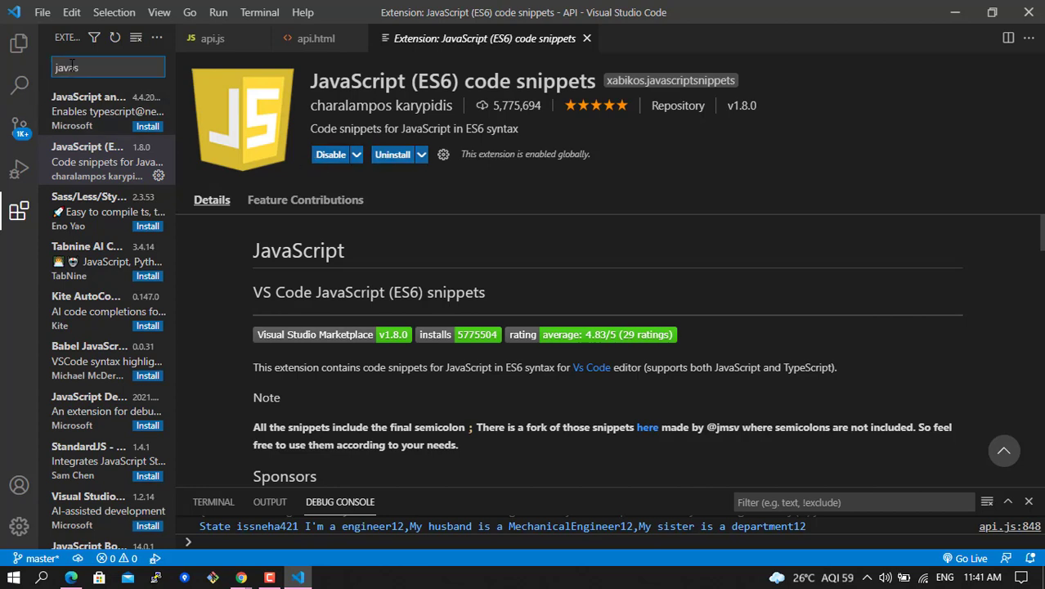
pyautogui.click(107, 67)
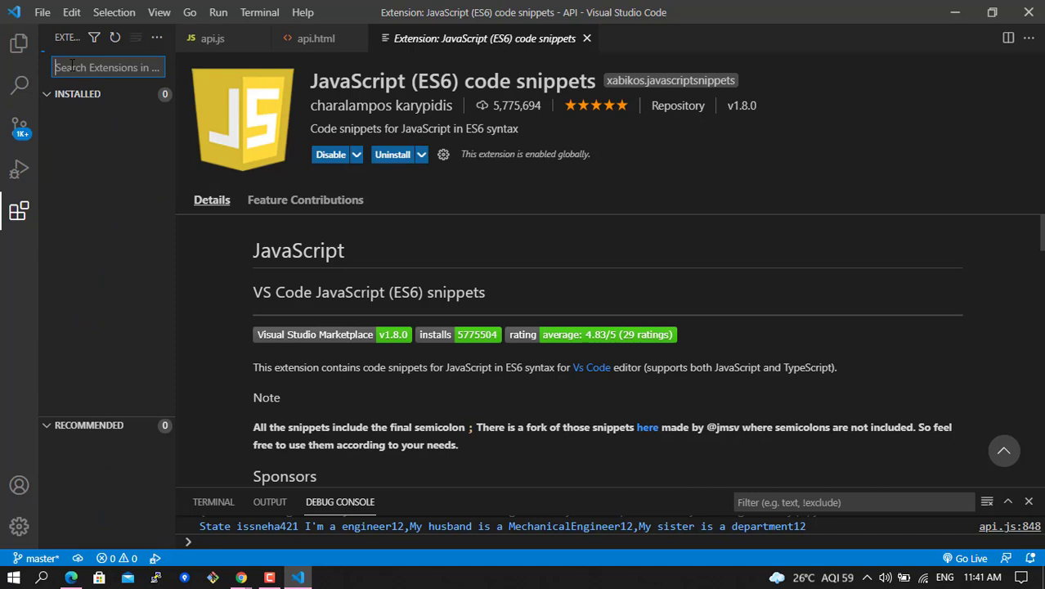
# Install Prettier - Code formatter, then return to the Explorer with api.html.
pyautogui.write('cod')
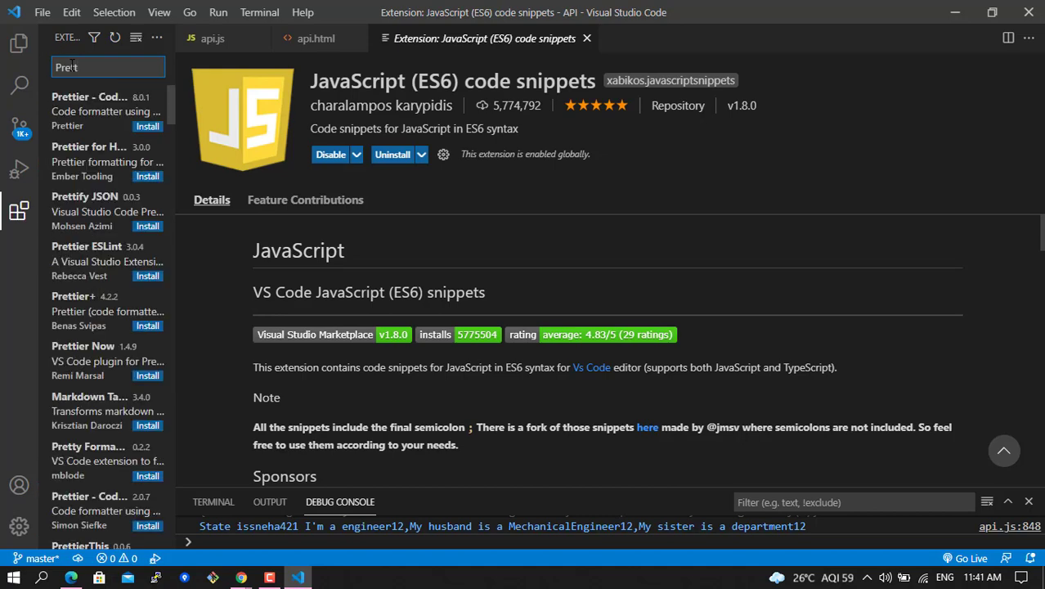
pyautogui.click(90, 111)
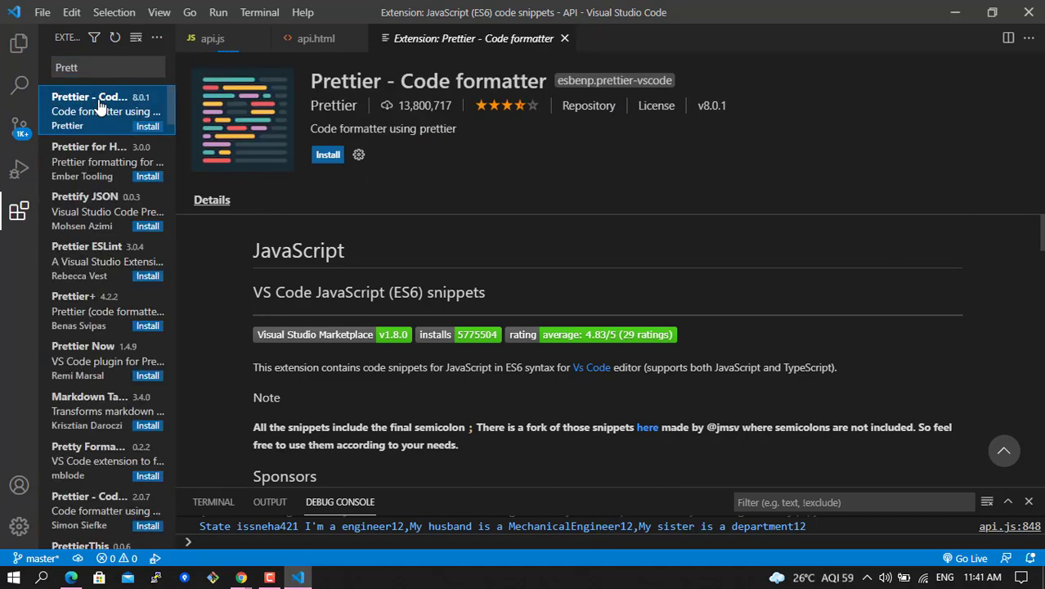
pyautogui.click(88, 96)
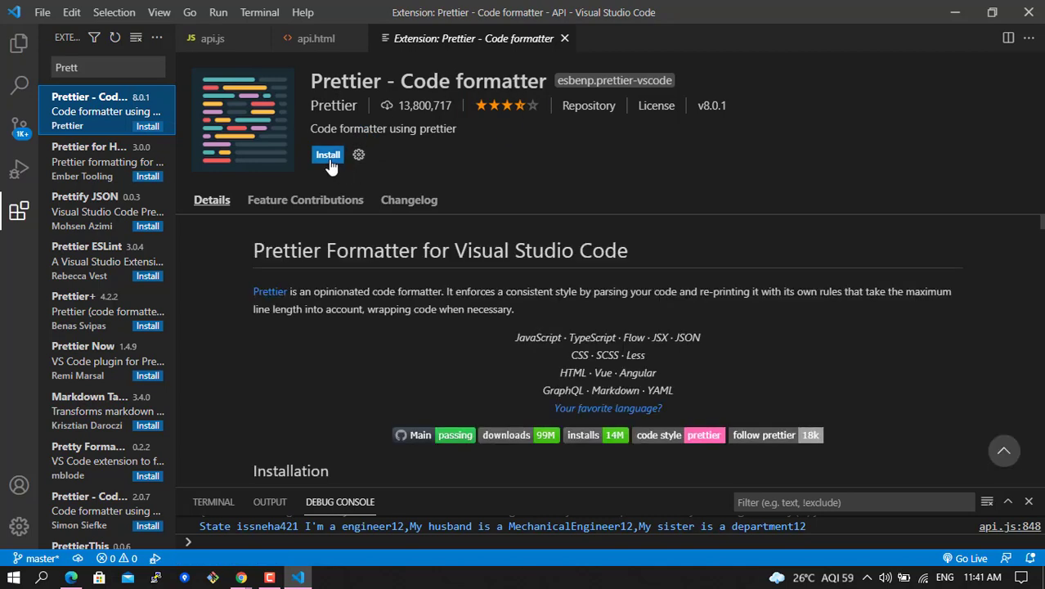
pyautogui.click(327, 154)
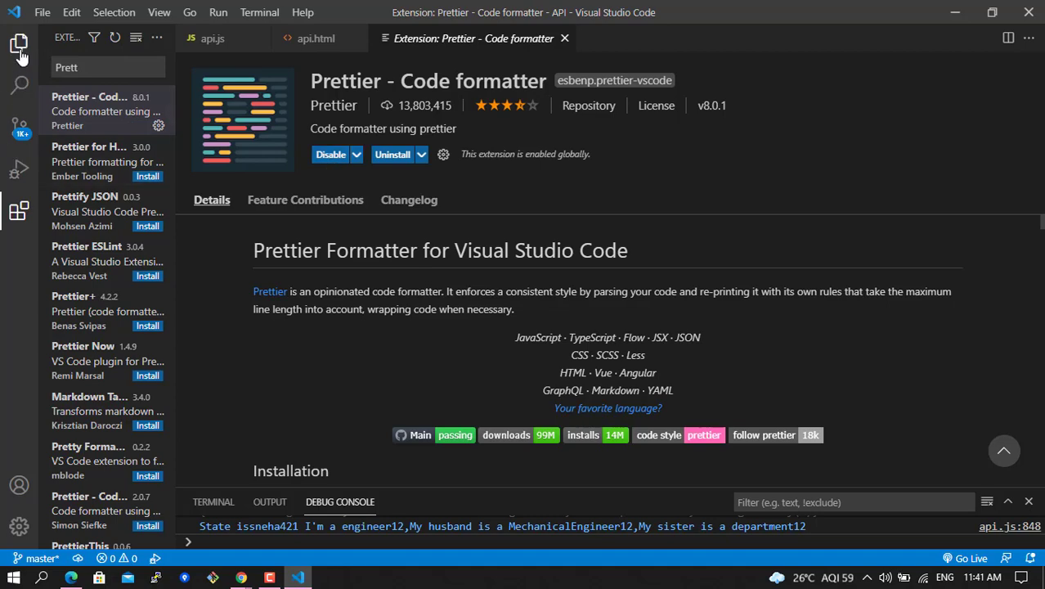
pyautogui.click(20, 43)
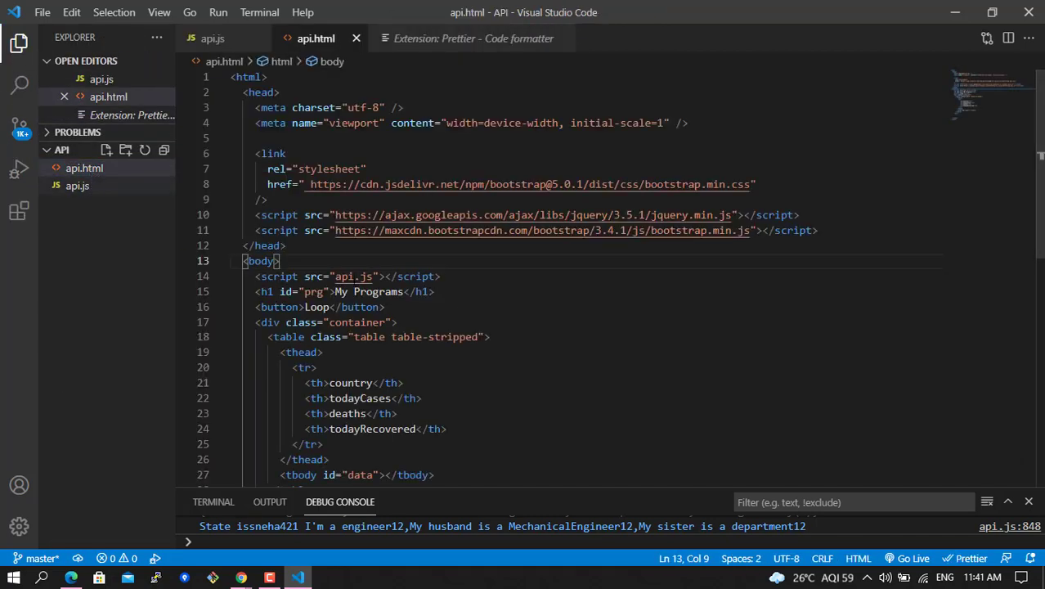
# Add <h1>Hello People</h1> at the end of api.html, save it formatted, and switch to api.js.
pyautogui.scroll(-3)
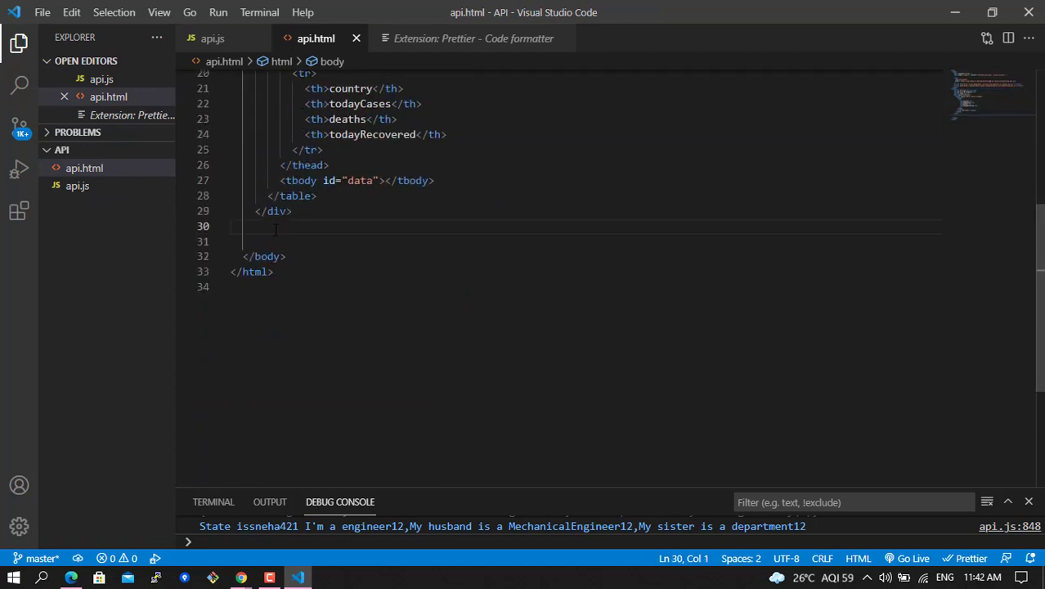
pyautogui.write('<h1></h1>')
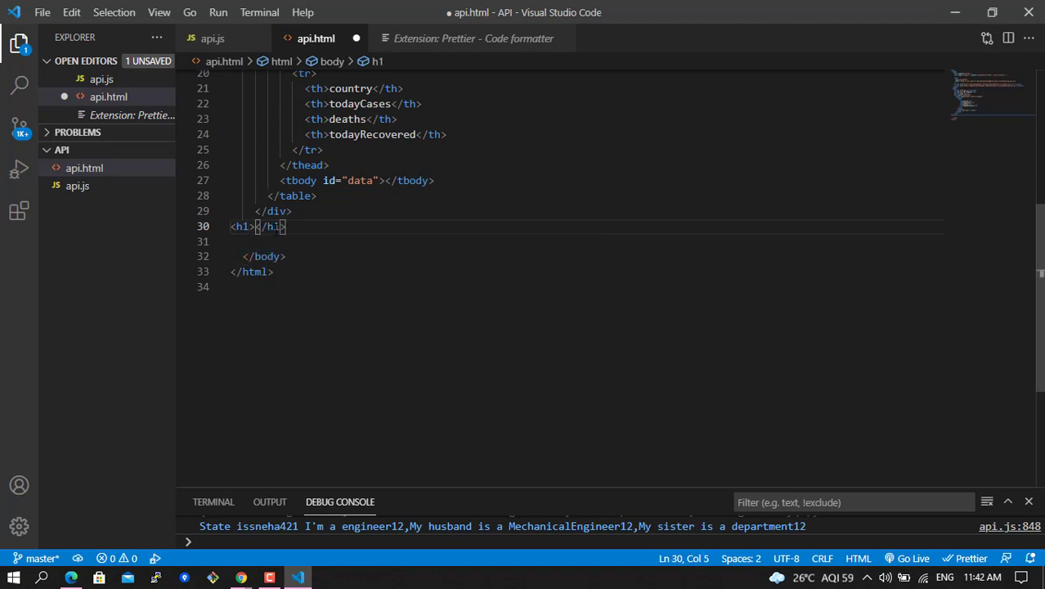
pyautogui.write('Hi')
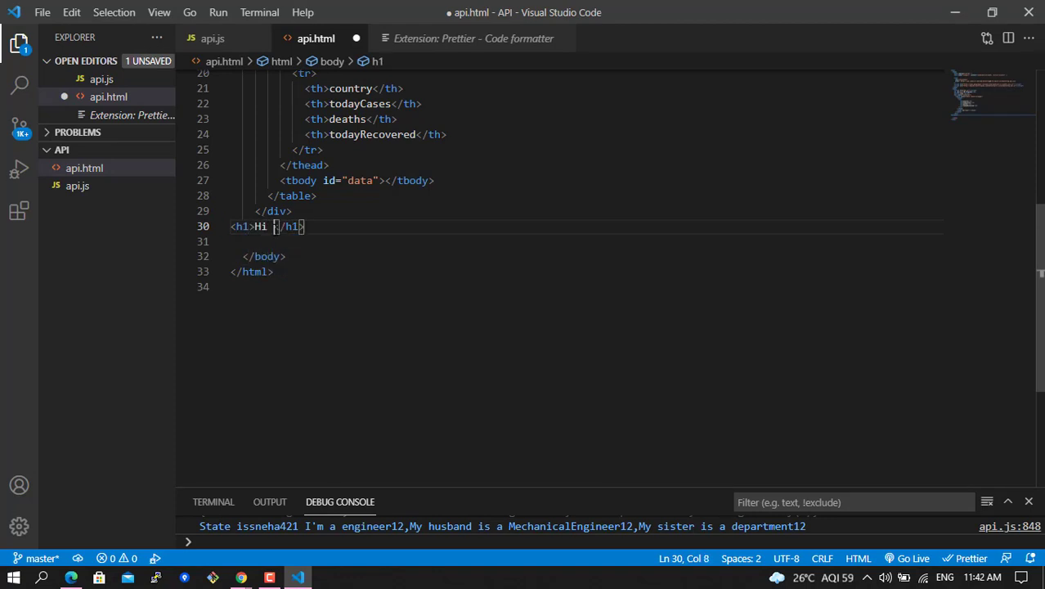
pyautogui.press('Backspace')
pyautogui.write('ello')
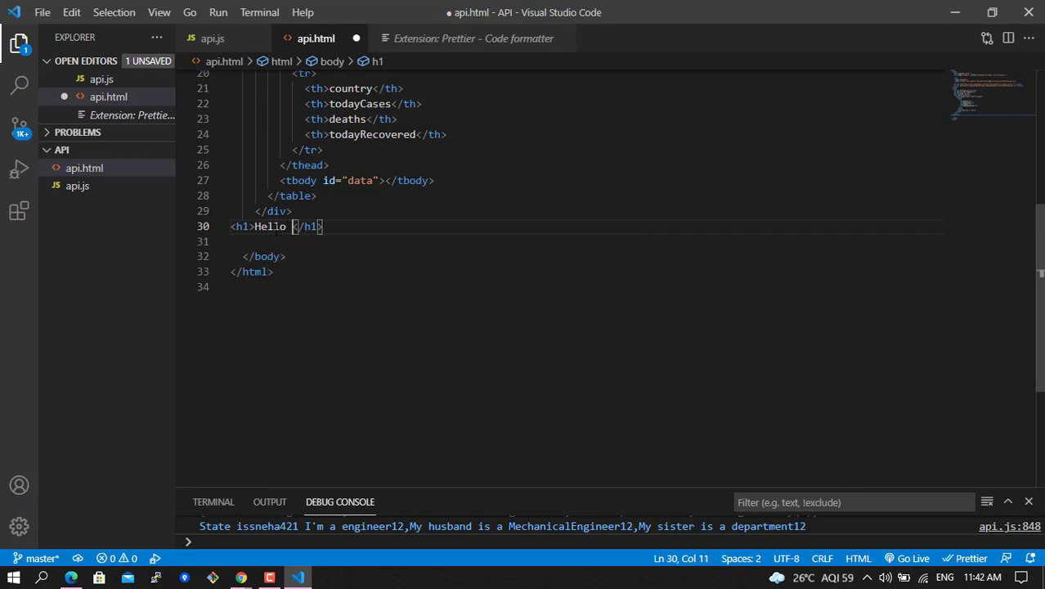
pyautogui.write('People')
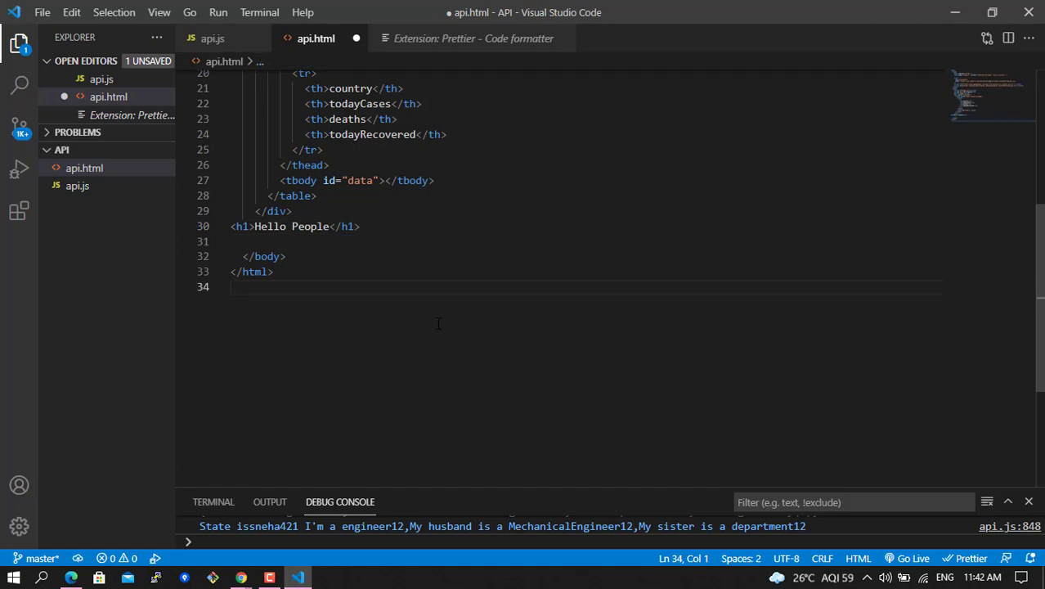
pyautogui.press('ctrl+s')
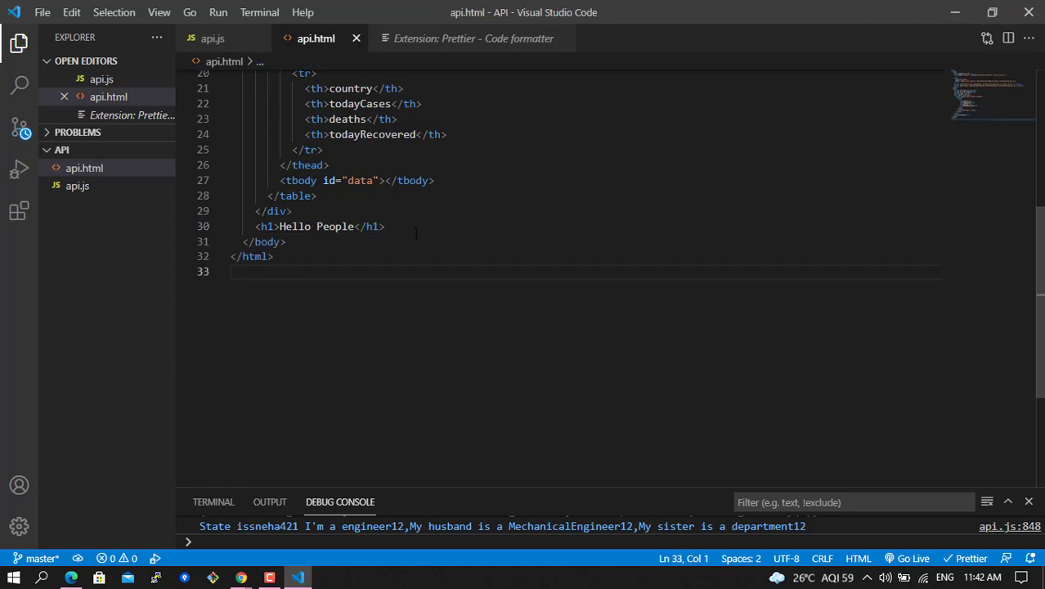
pyautogui.tripleClick(319, 226)
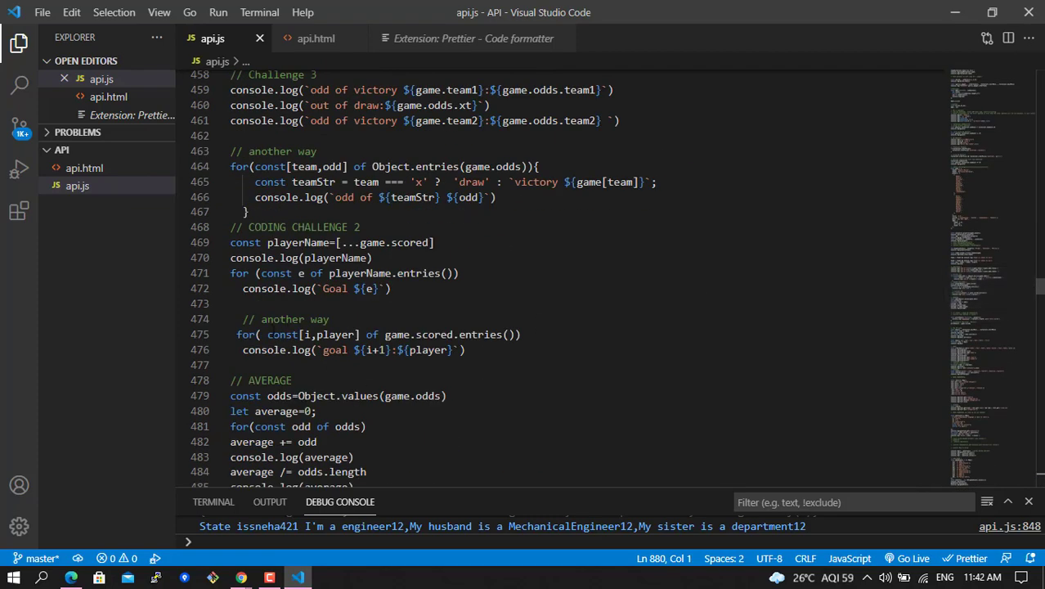
# Search 'emoji sni' in Extensions and review the Emoji Snippets by Devzstudio details.
pyautogui.click(85, 167)
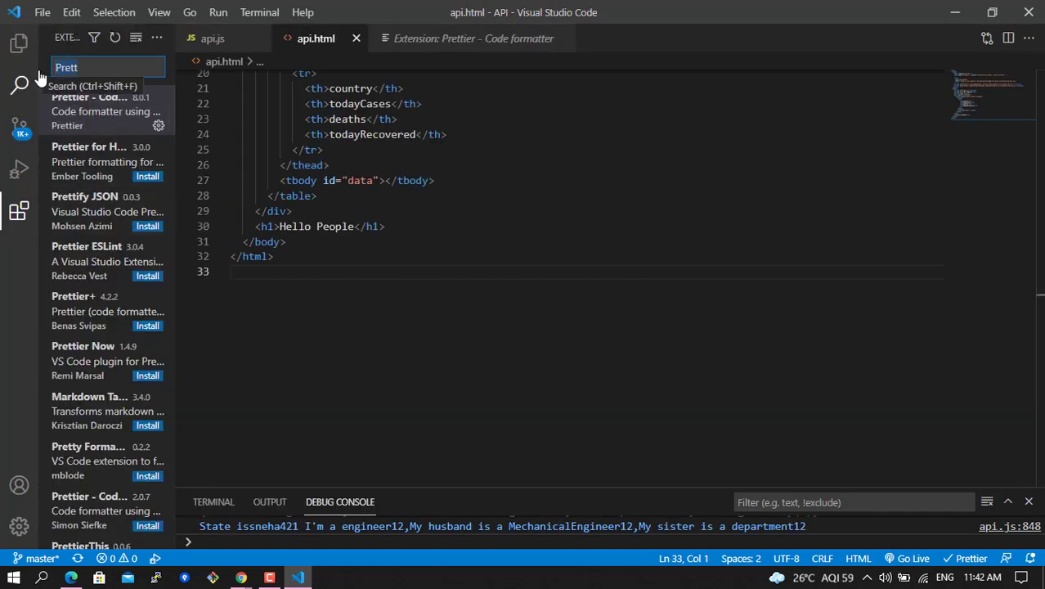
pyautogui.write('emoji')
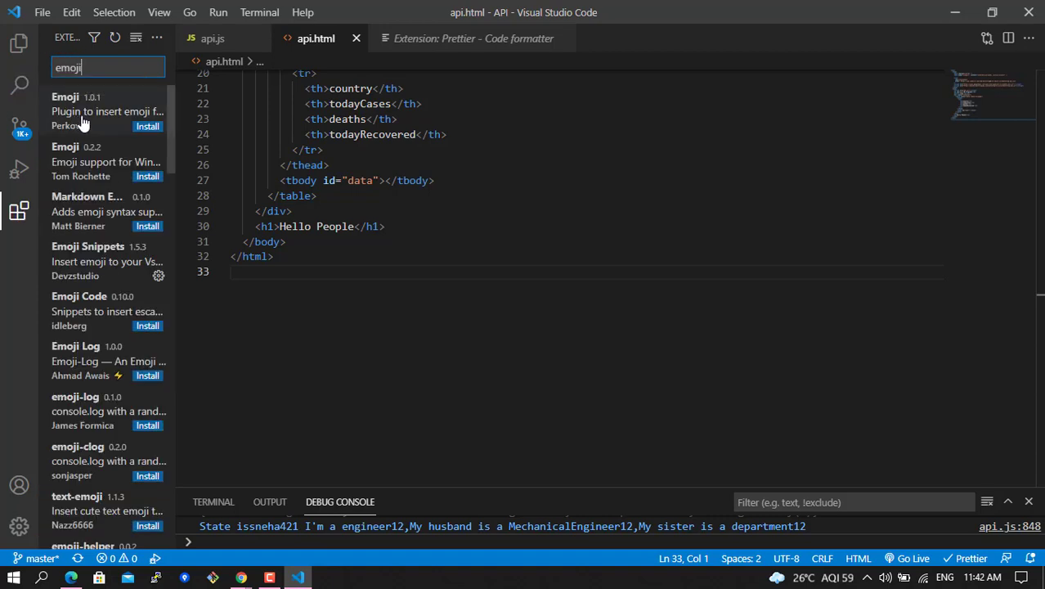
pyautogui.write('sni')
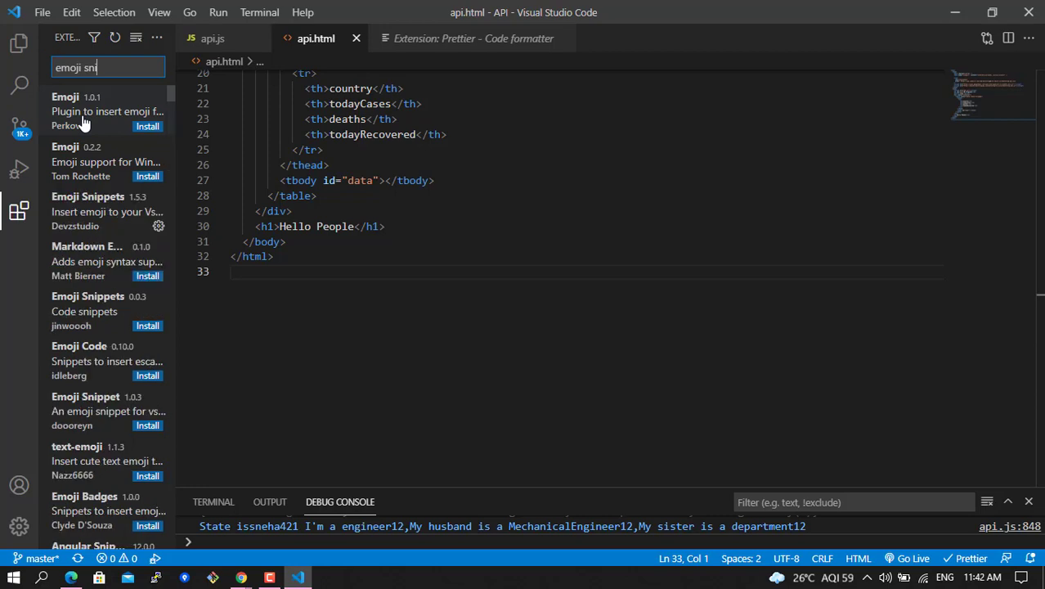
pyautogui.click(88, 211)
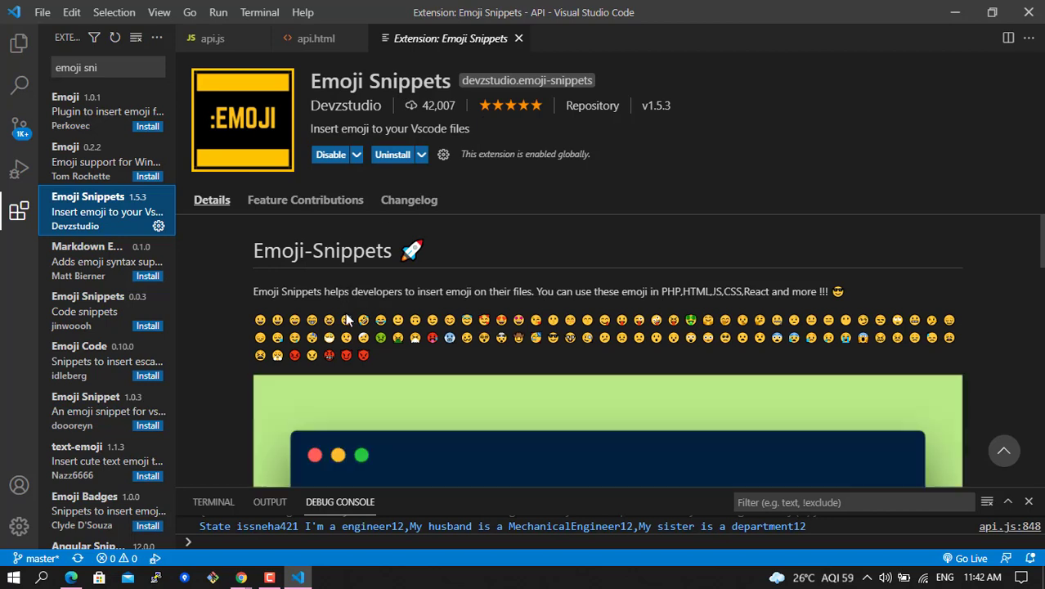
pyautogui.moveTo(347, 319)
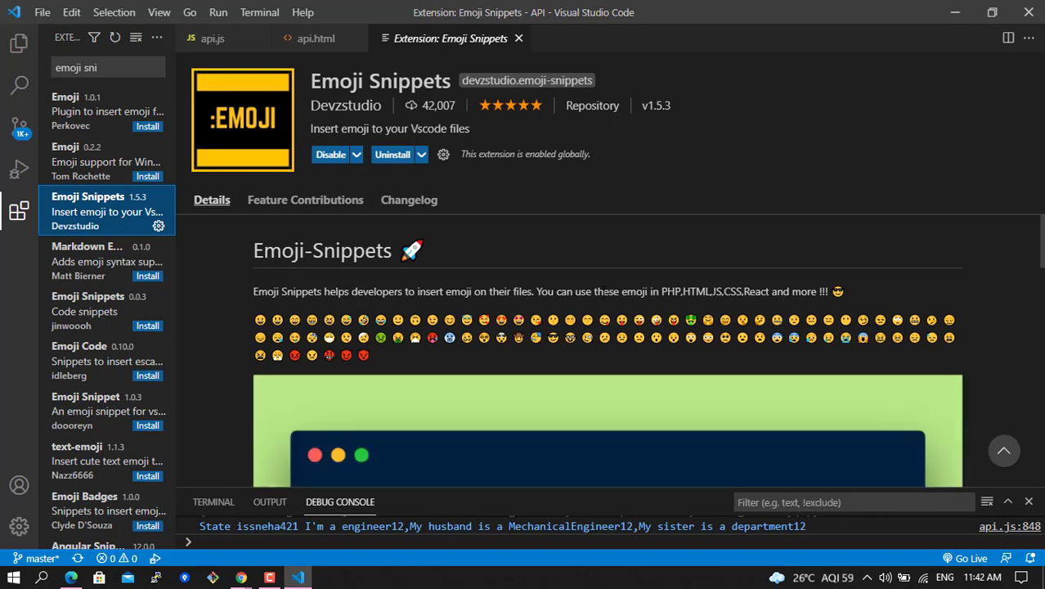
pyautogui.moveTo(401, 154)
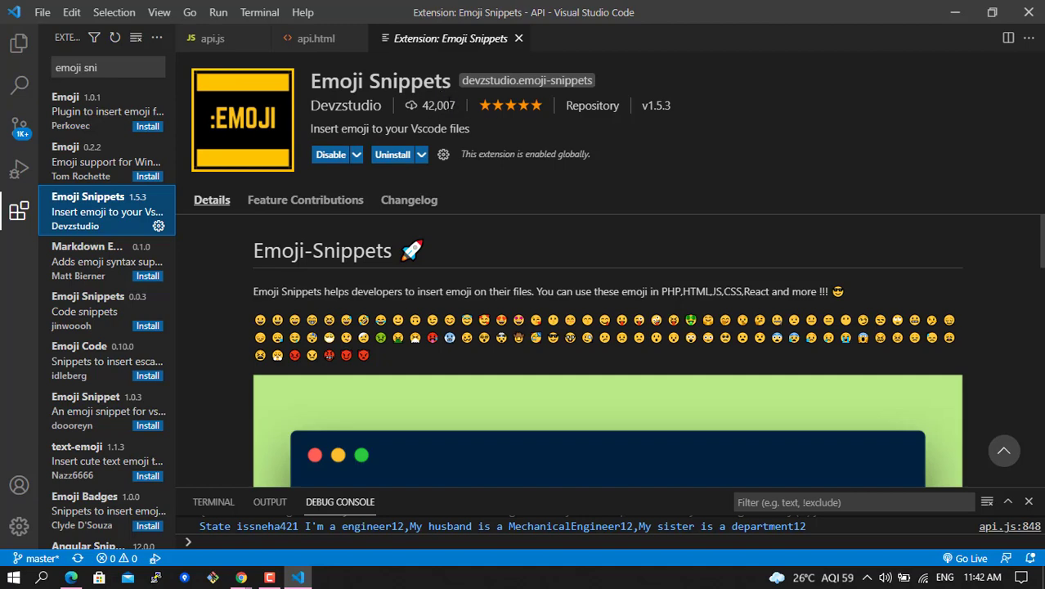
pyautogui.scroll(-3)
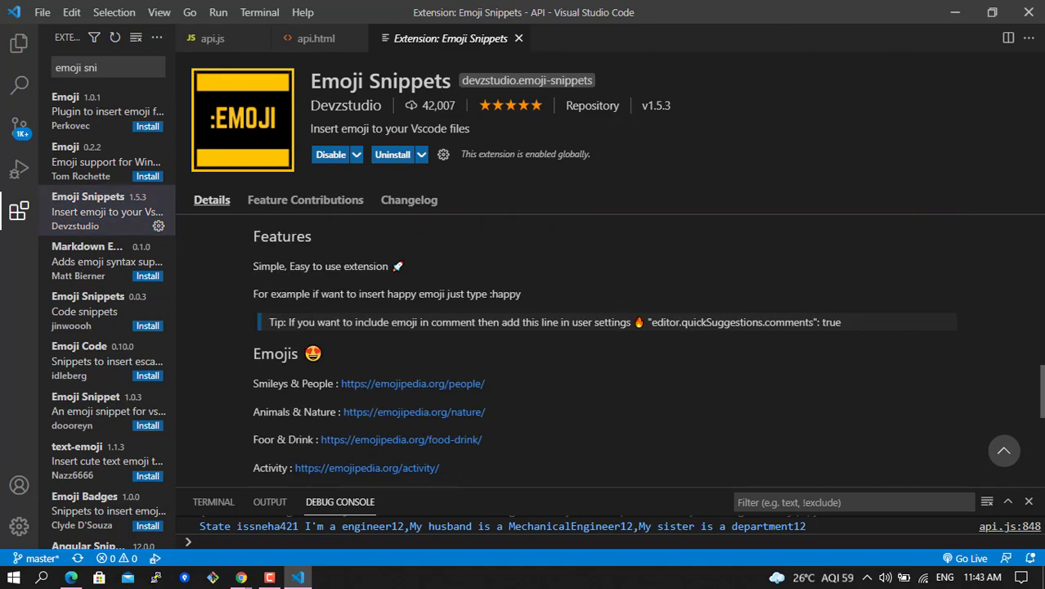
pyautogui.scroll(-3)
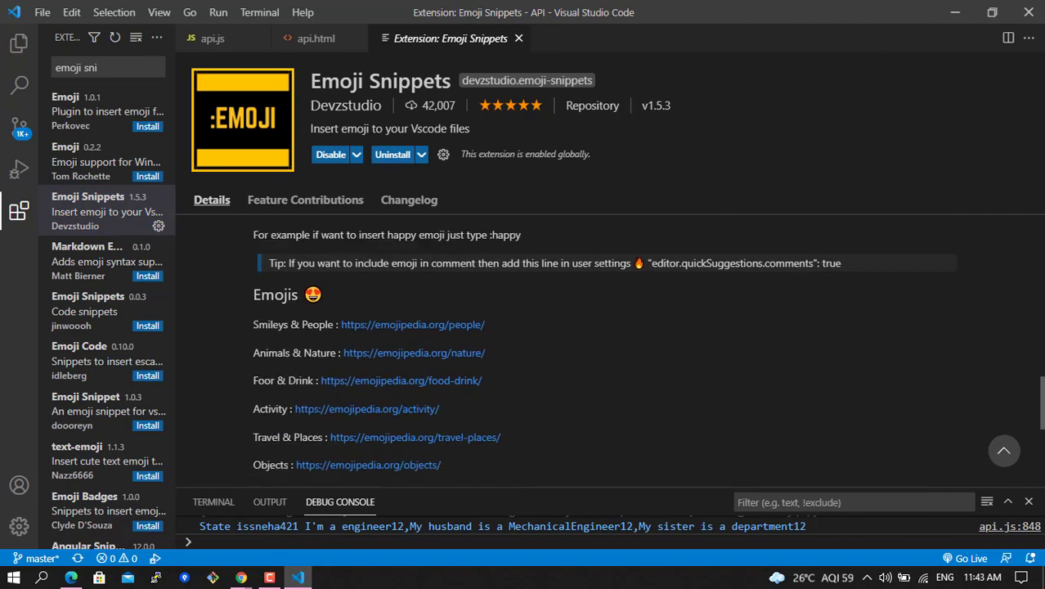
pyautogui.scroll(-3)
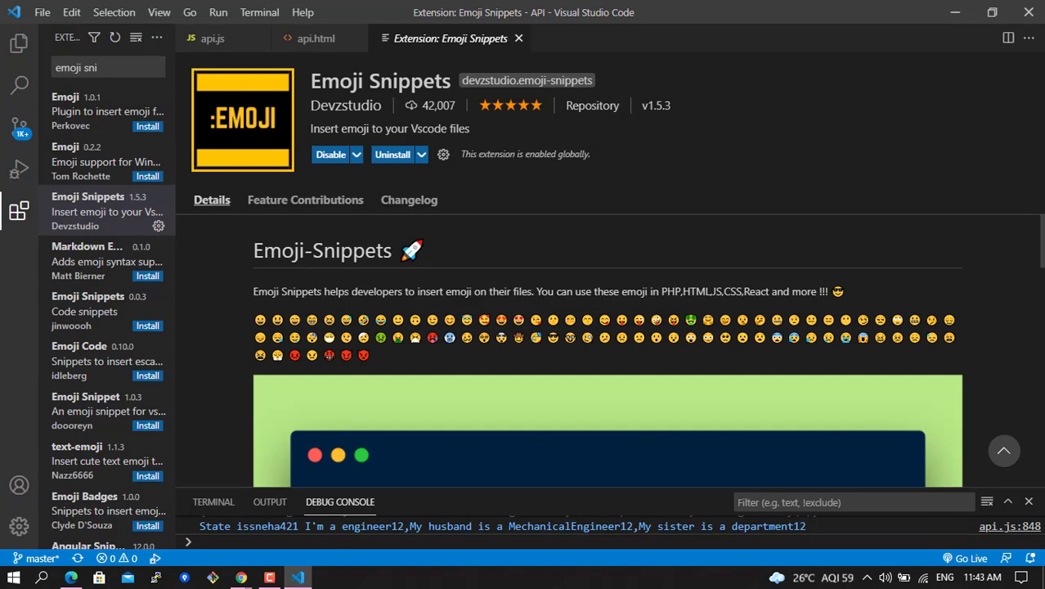
pyautogui.moveTo(18, 211)
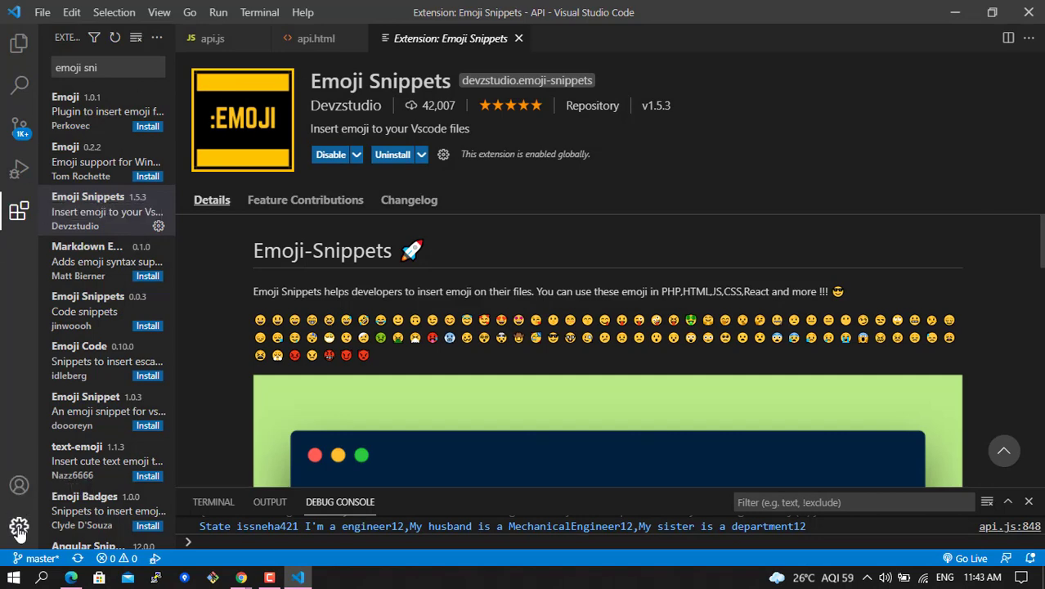
pyautogui.click(20, 527)
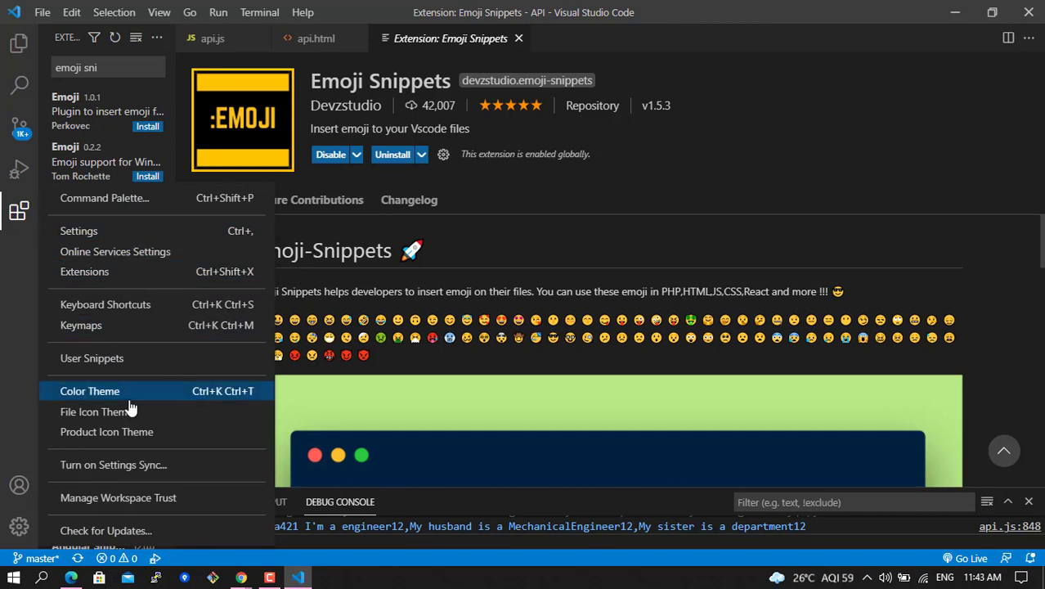
pyautogui.click(88, 390)
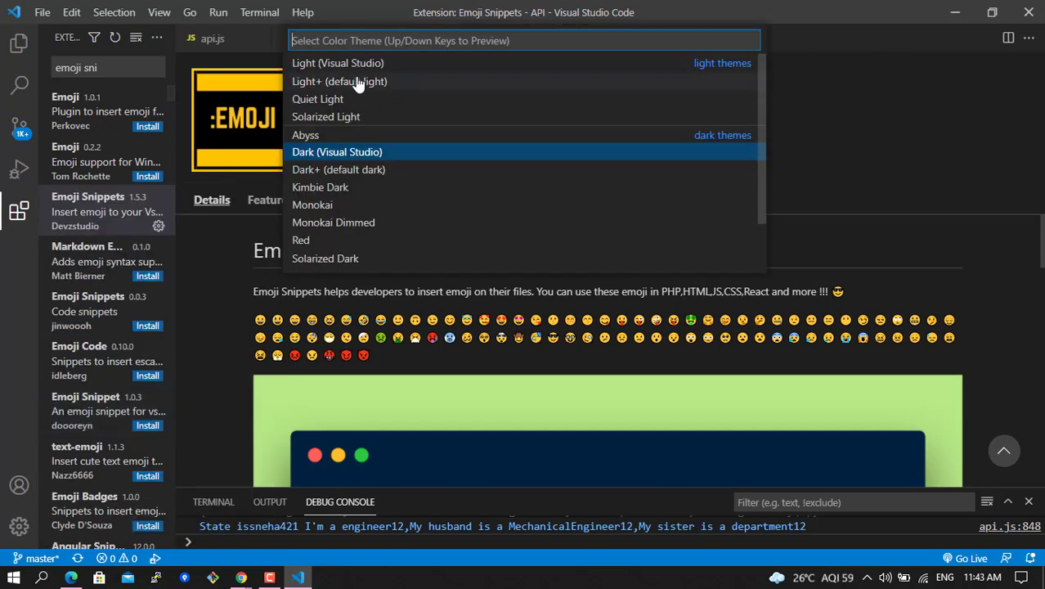
pyautogui.press('Escape')
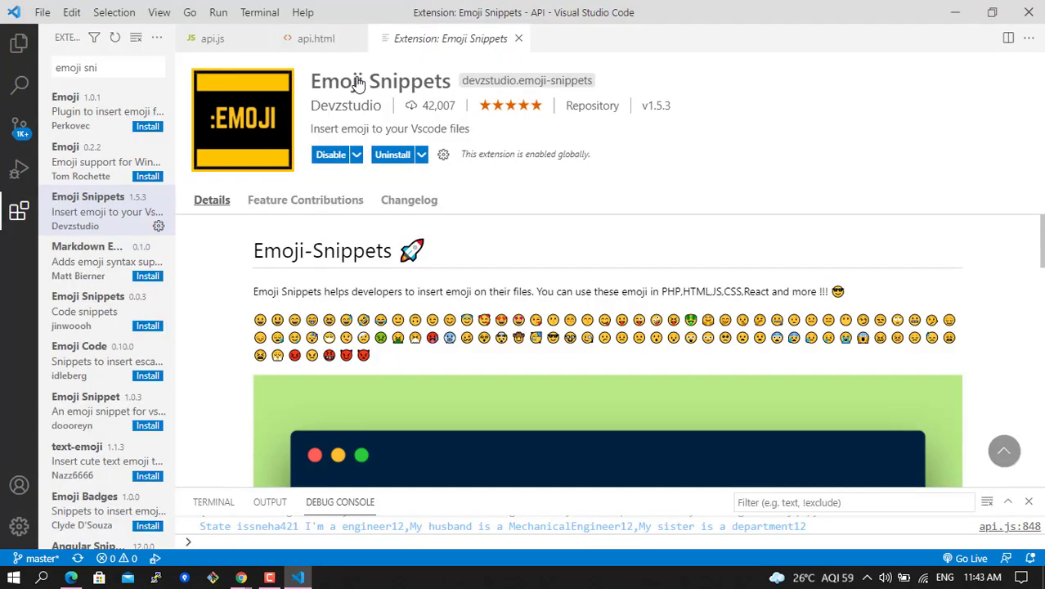
pyautogui.moveTo(20, 527)
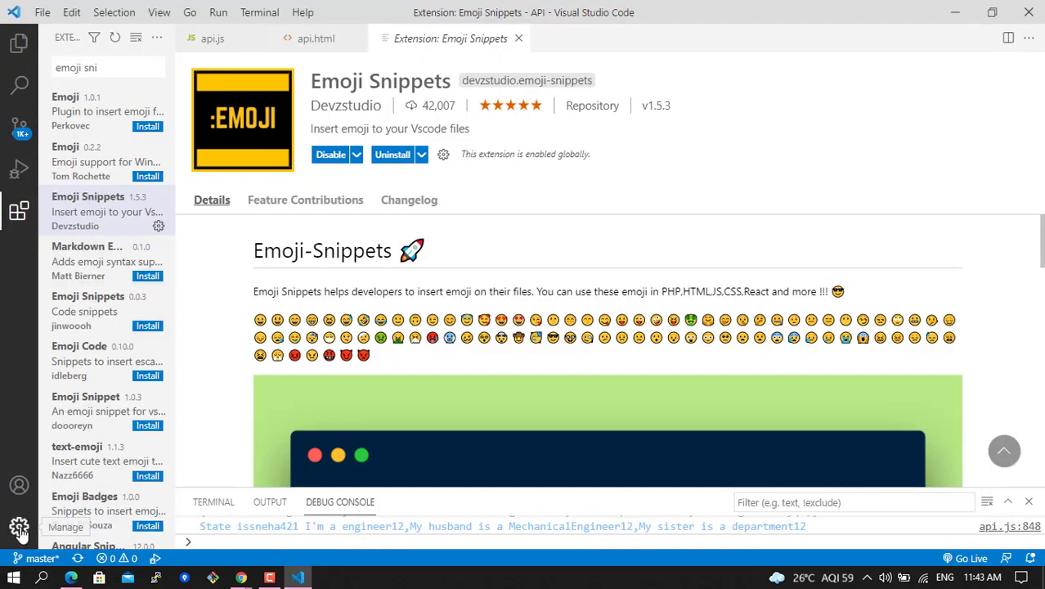
pyautogui.click(19, 526)
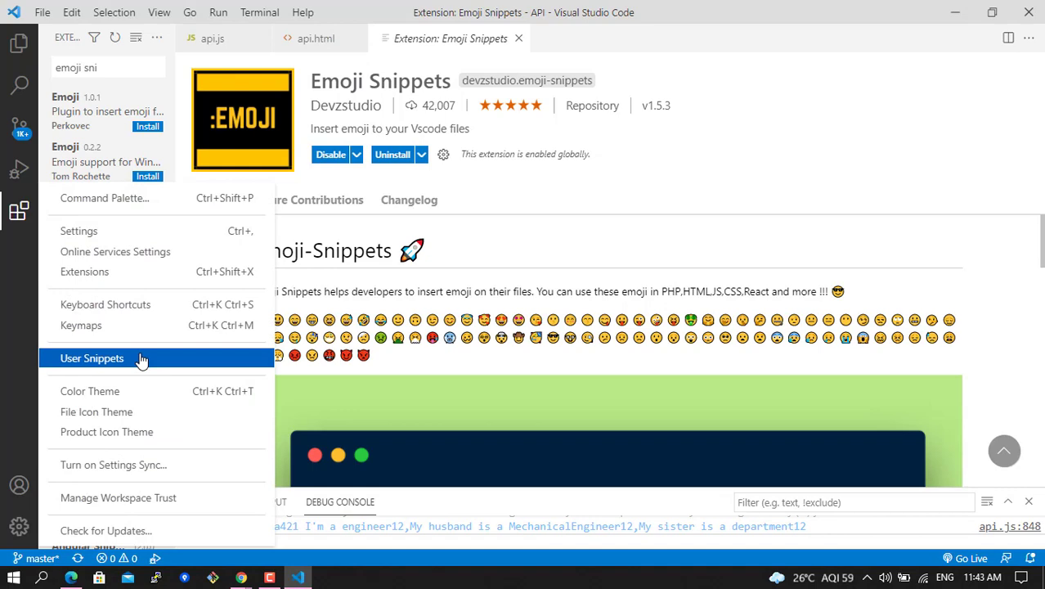
pyautogui.click(90, 391)
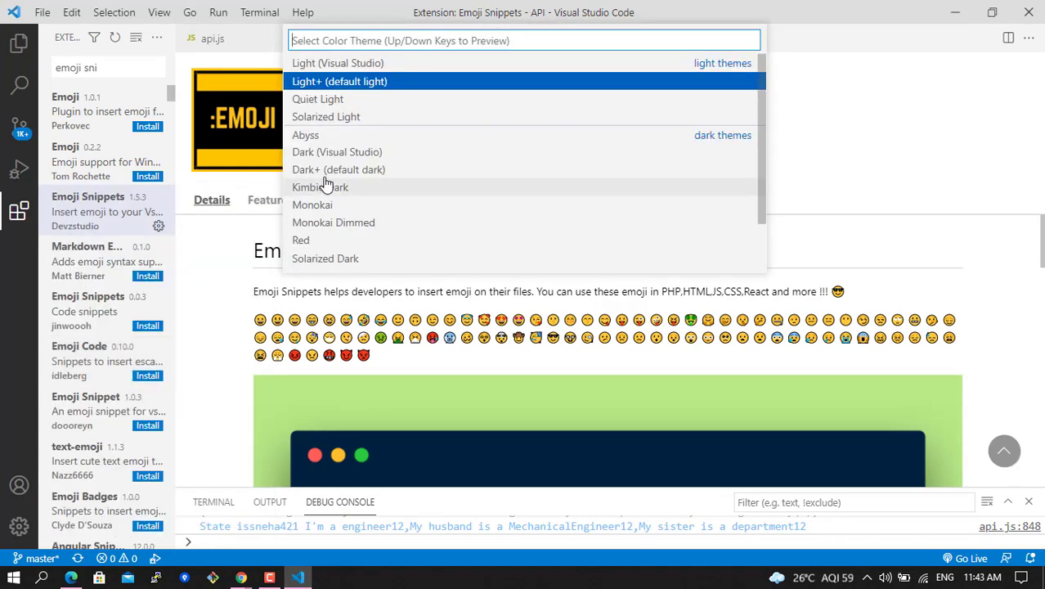
pyautogui.moveTo(327, 118)
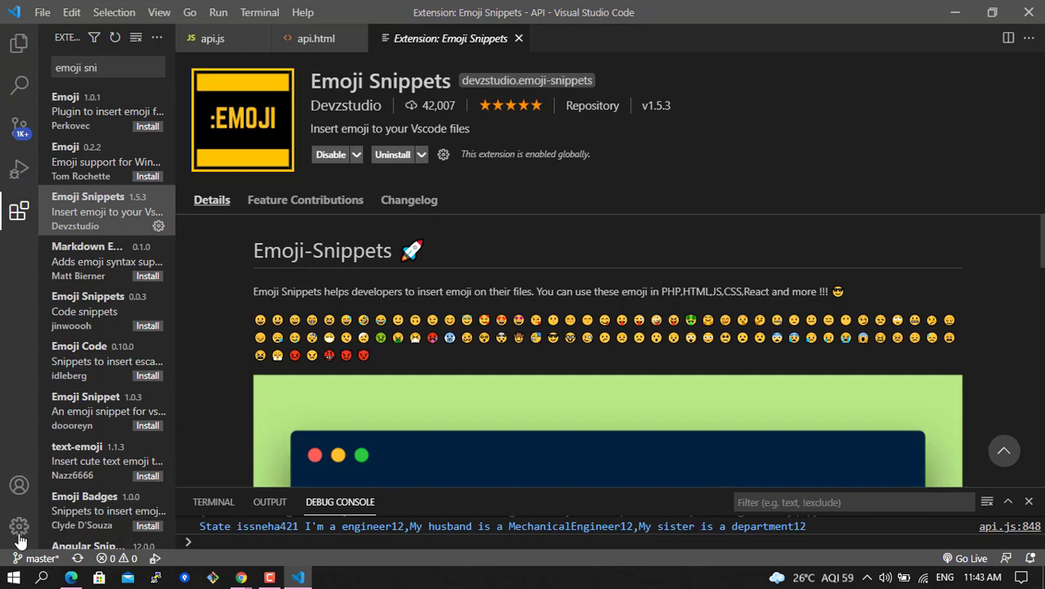
pyautogui.click(20, 527)
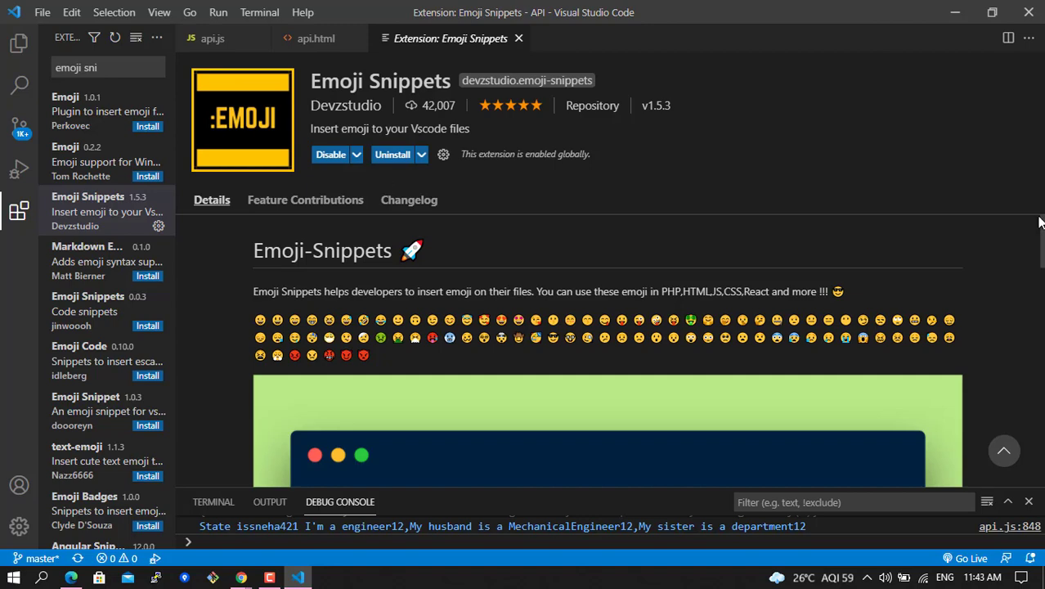
pyautogui.scroll(-3)
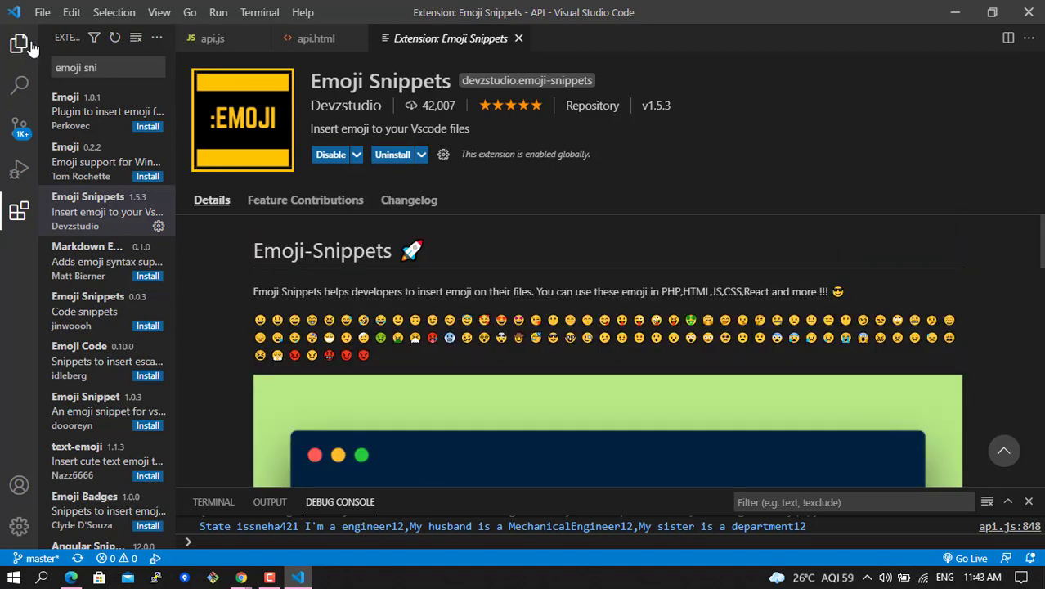
# Show the Explorer, start a new terminal in the API folder, and enlarge its panel.
pyautogui.click(20, 42)
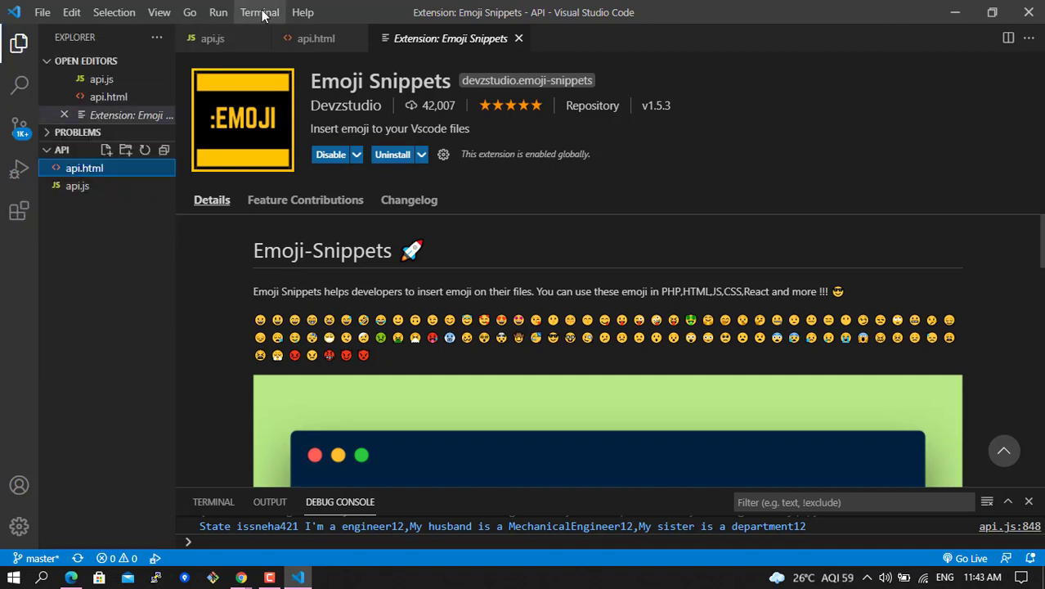
pyautogui.click(258, 11)
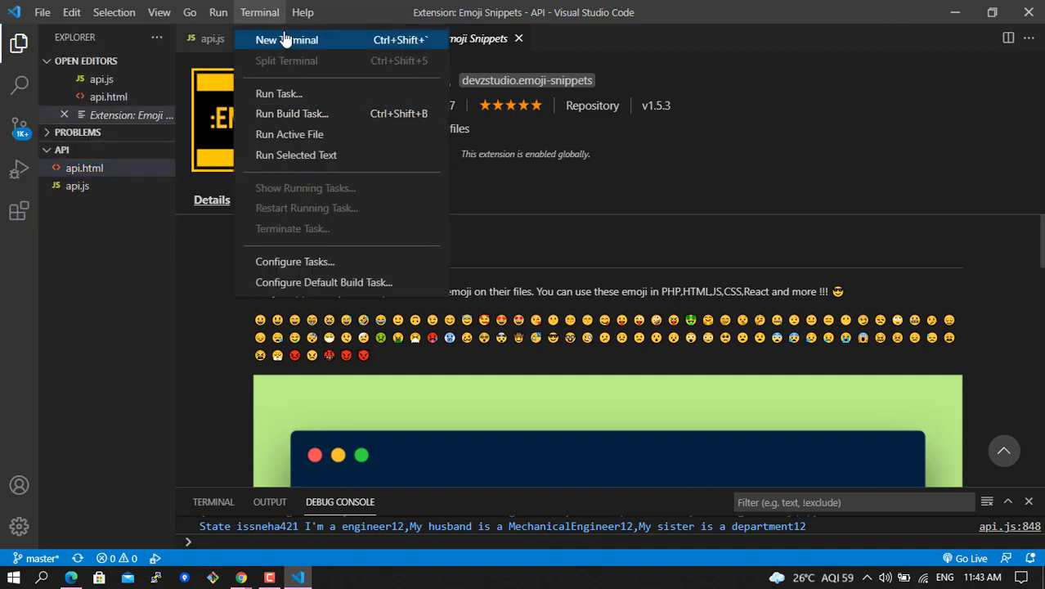
pyautogui.click(287, 39)
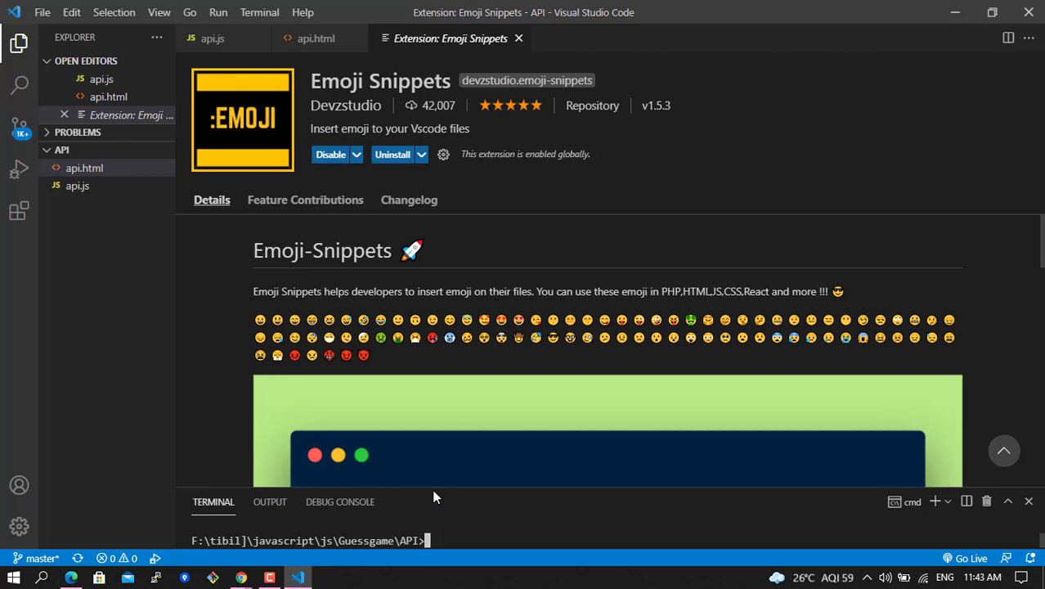
pyautogui.moveTo(432, 497); pyautogui.dragTo(432, 375)
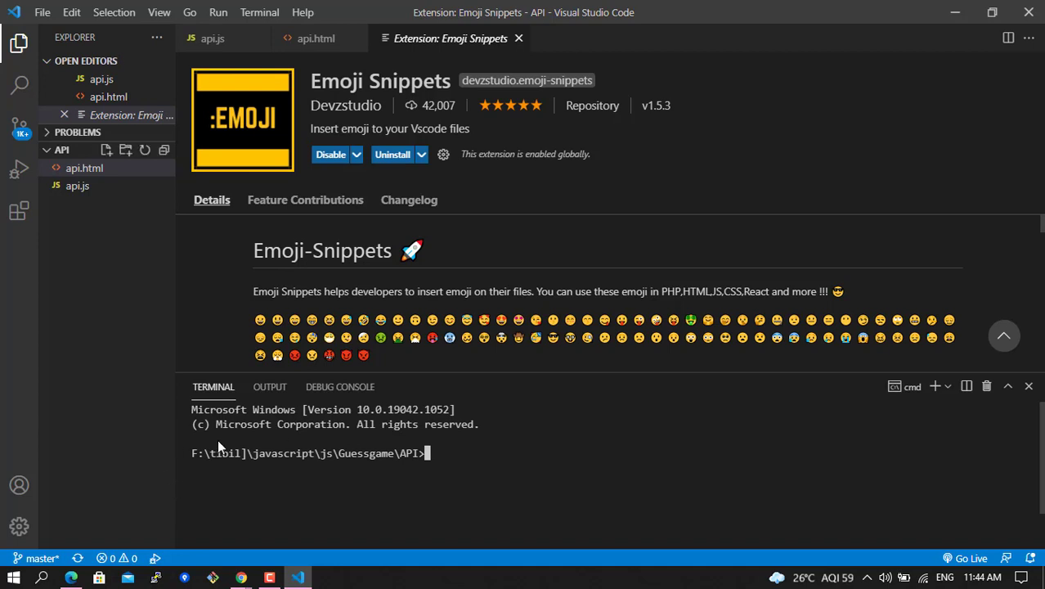
pyautogui.moveTo(309, 11)
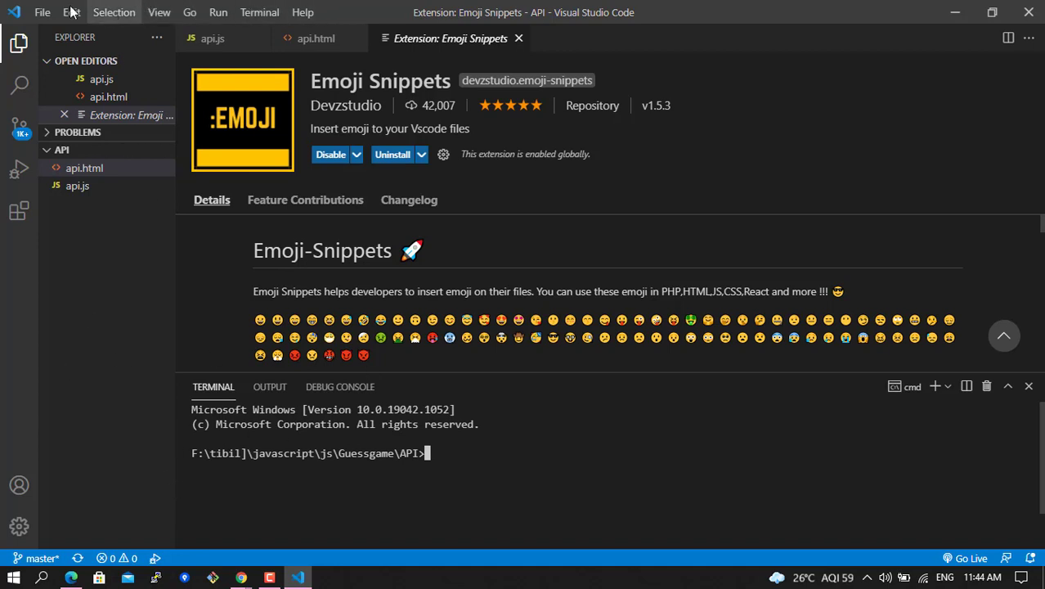
pyautogui.click(43, 12)
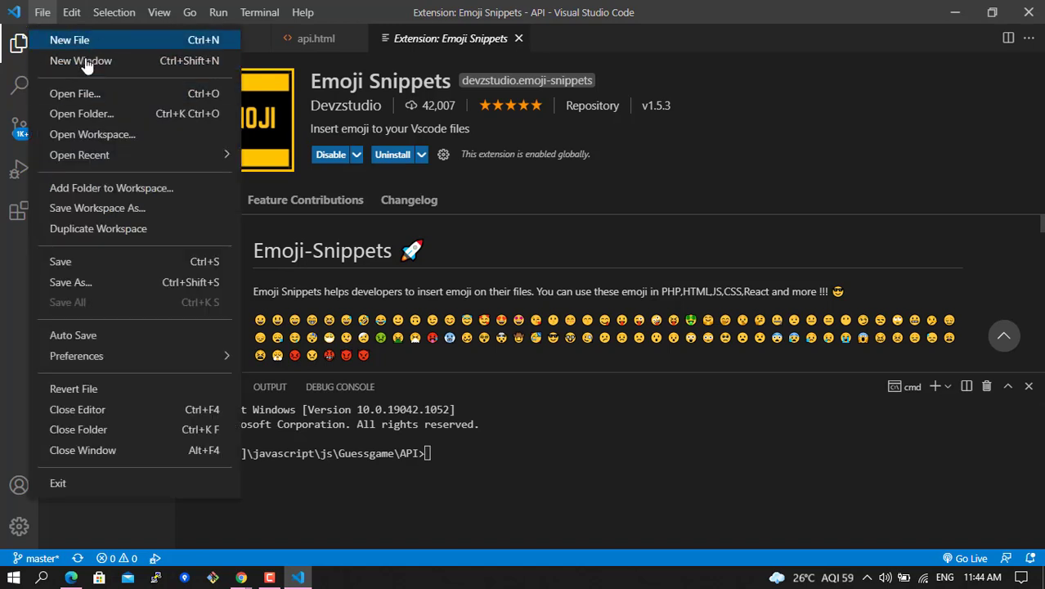
pyautogui.moveTo(112, 186)
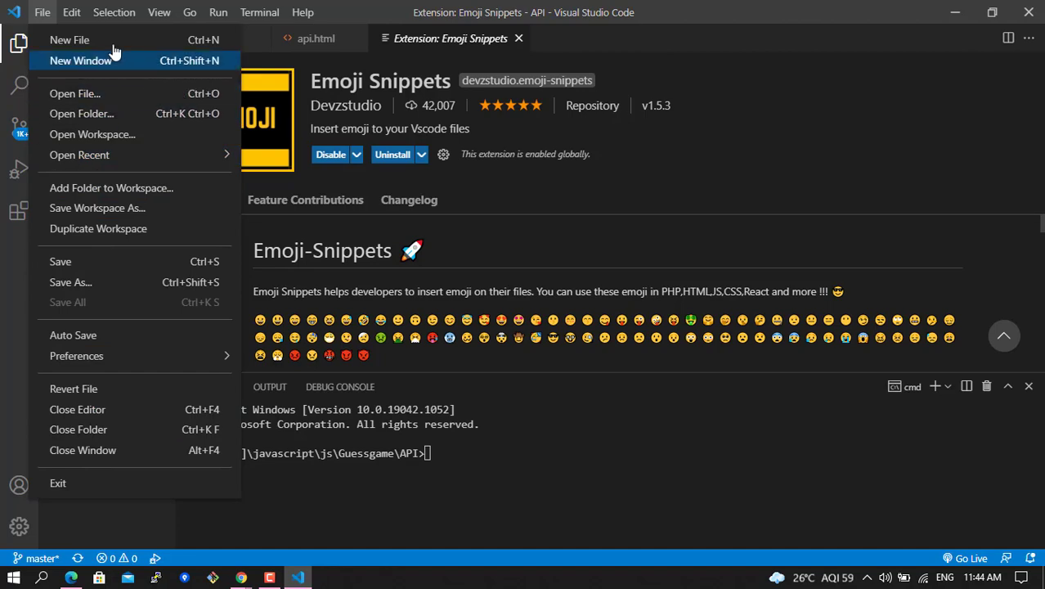
pyautogui.click(72, 12)
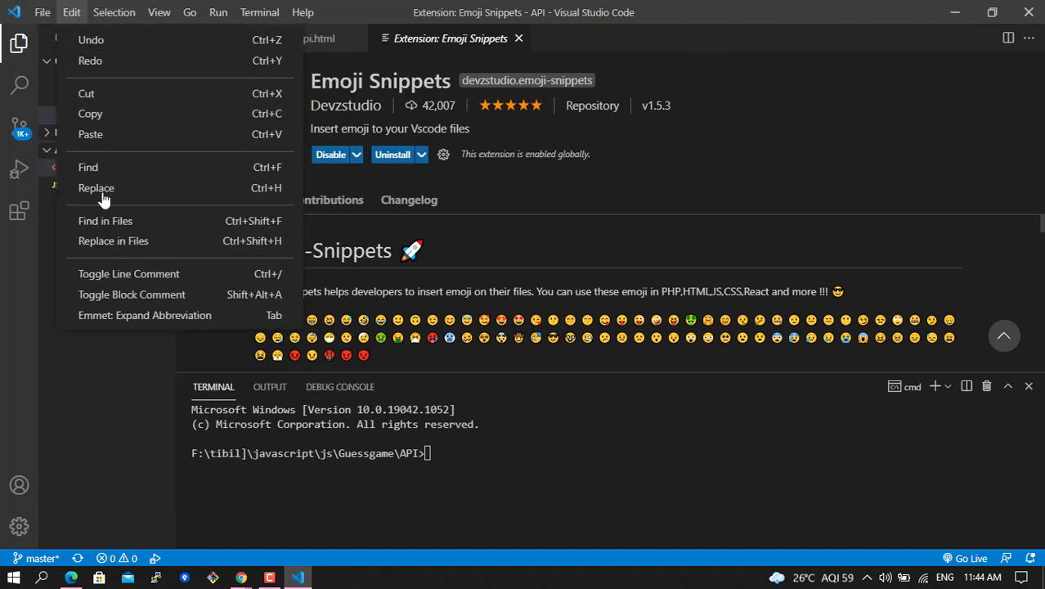
pyautogui.click(114, 12)
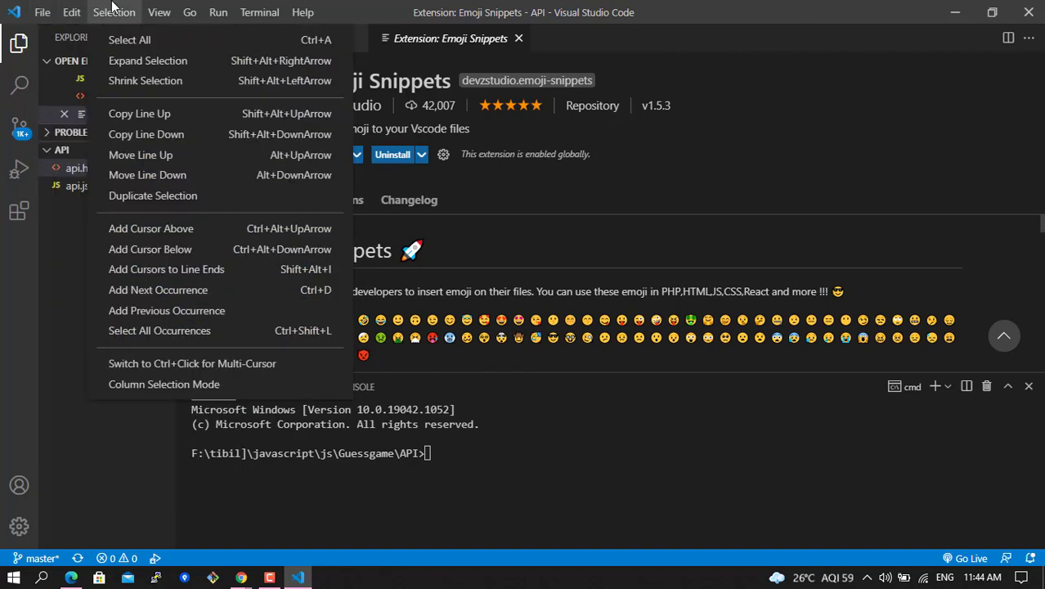
pyautogui.moveTo(151, 6)
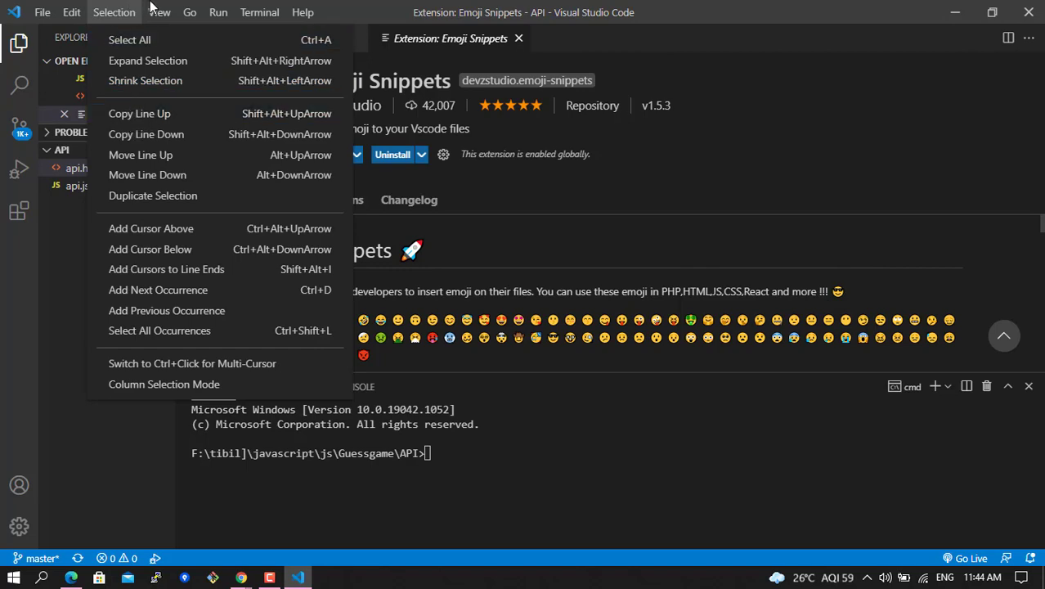
pyautogui.click(190, 13)
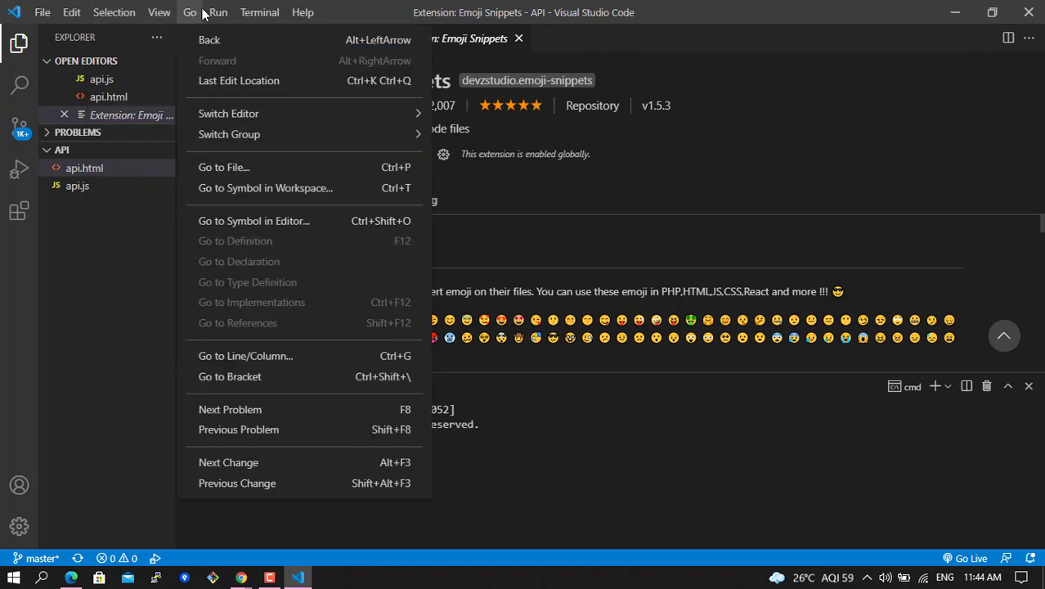
pyautogui.click(259, 13)
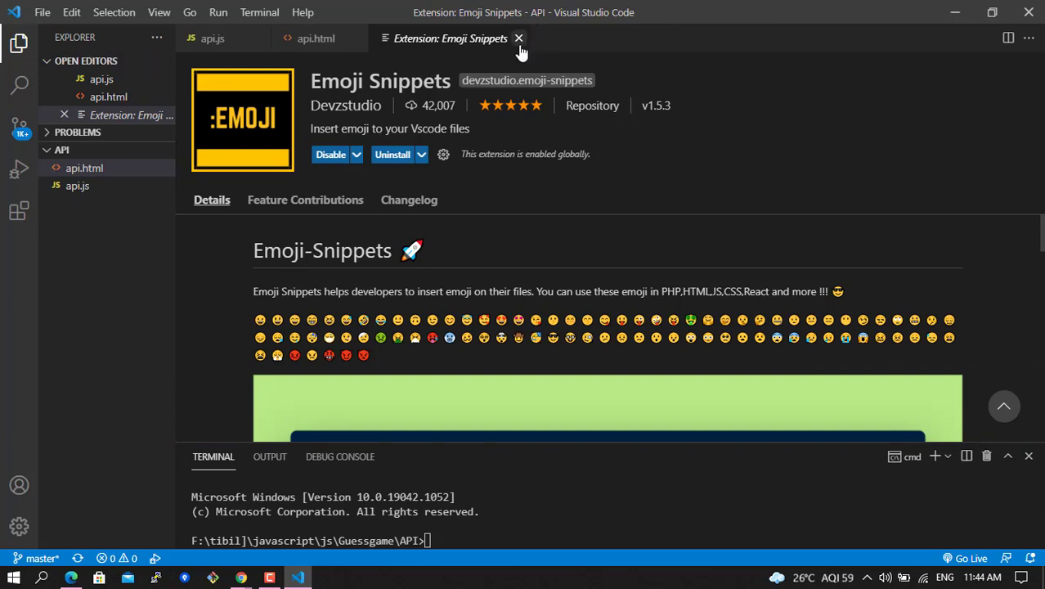
# Close the Emoji Snippets extension tab, leaving api.html in the editor.
pyautogui.click(518, 39)
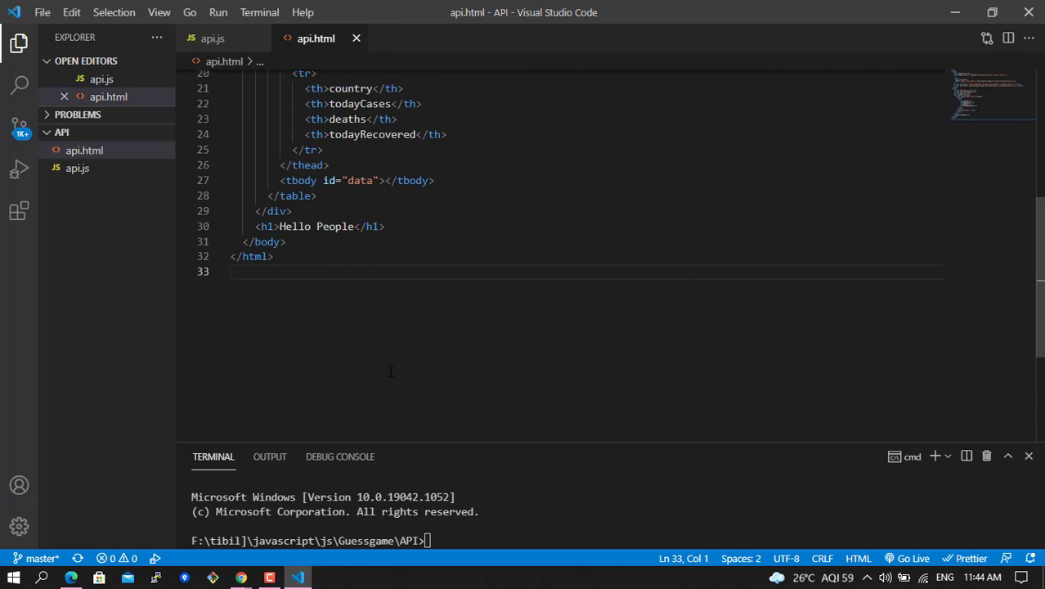
pyautogui.moveTo(955, 13)
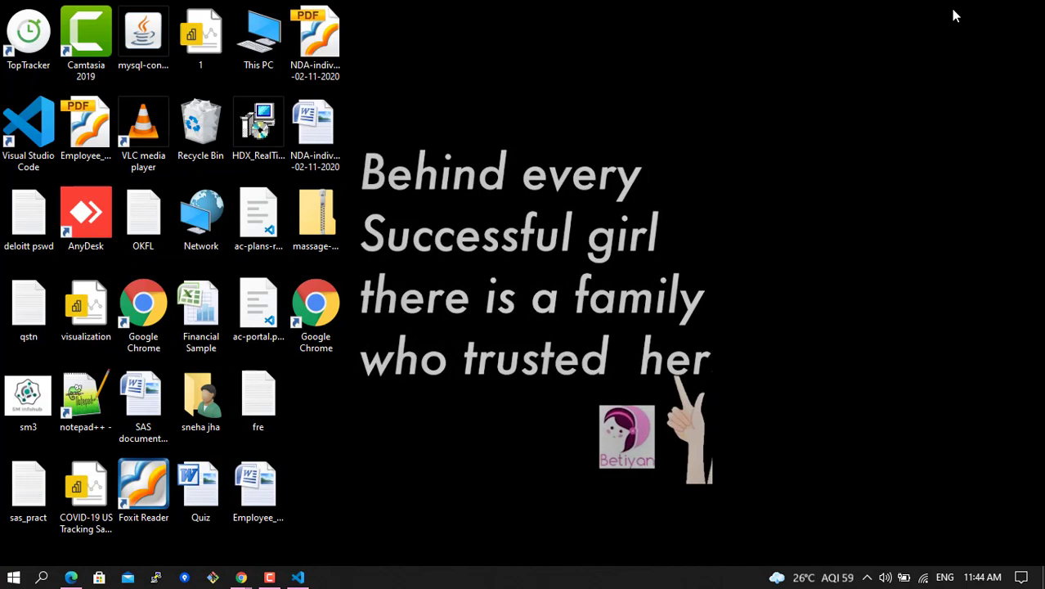
pyautogui.click(269, 579)
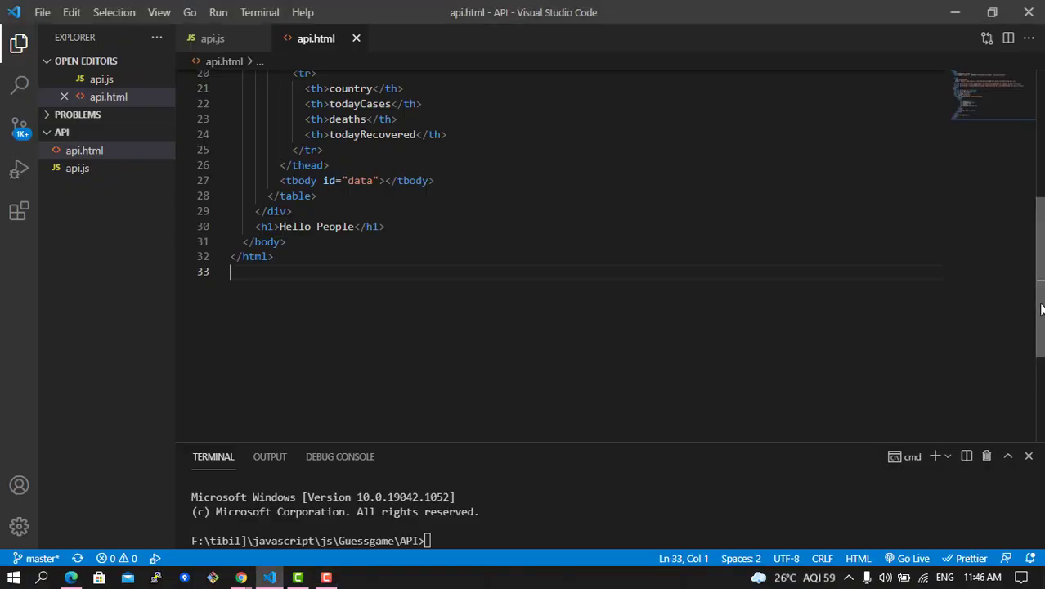